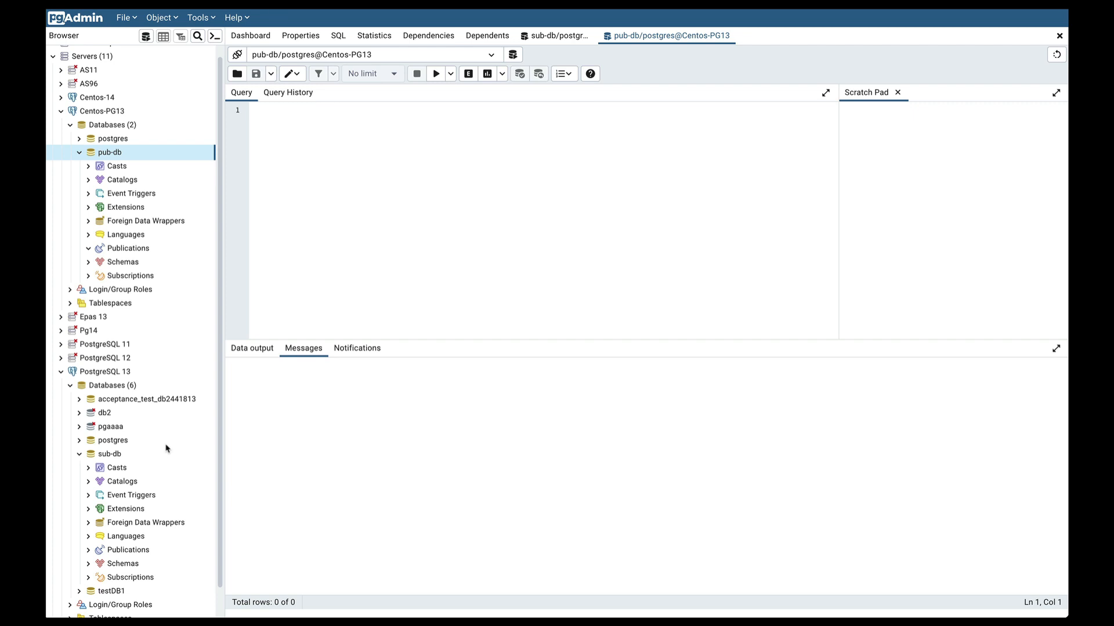
pyautogui.moveTo(311, 223)
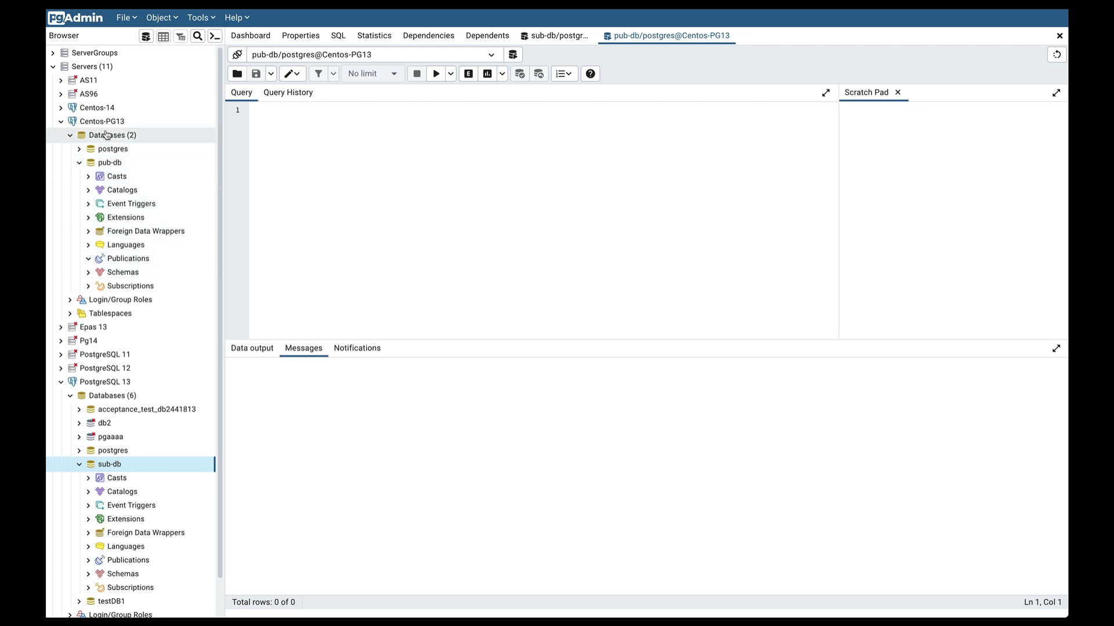
# - Start a new publication under pub-db's Publications, named pub-1
pyautogui.click(129, 257)
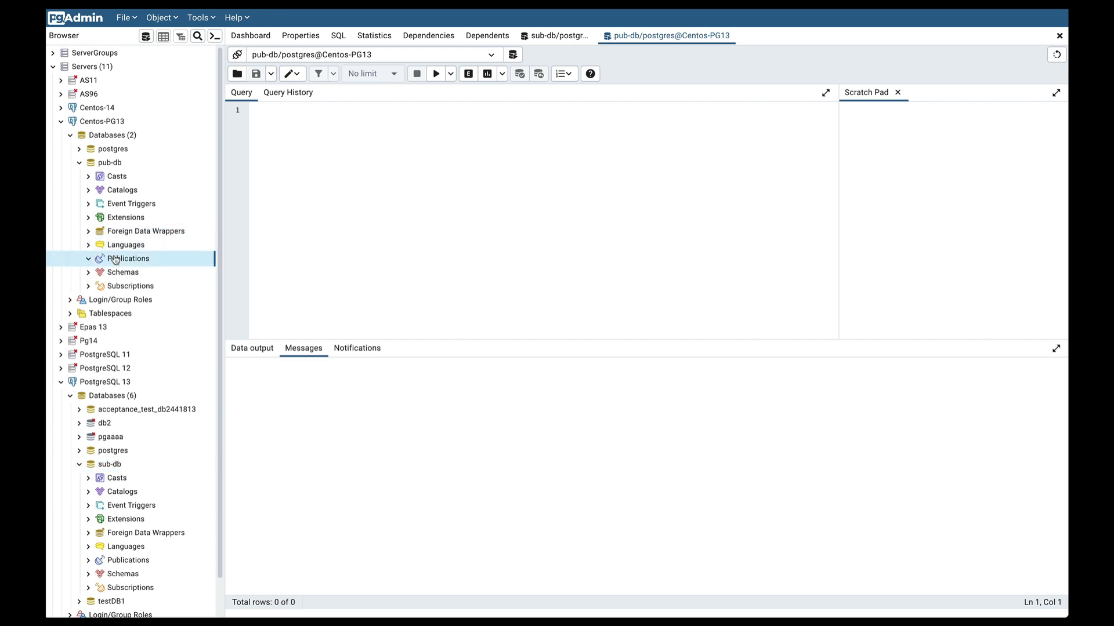
pyautogui.click(130, 285)
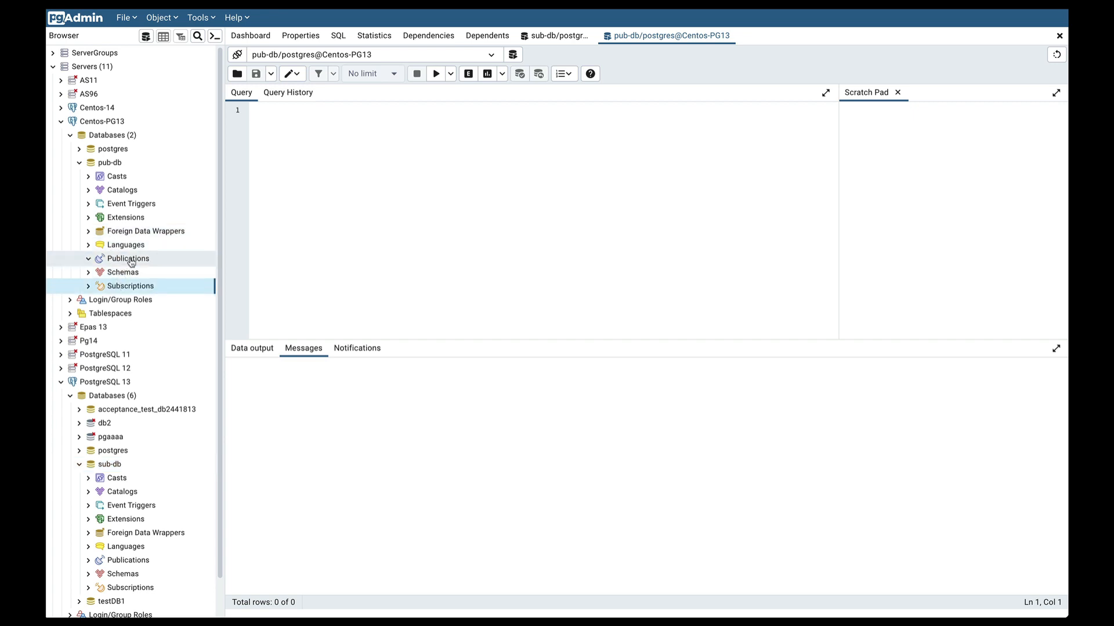
pyautogui.click(128, 258)
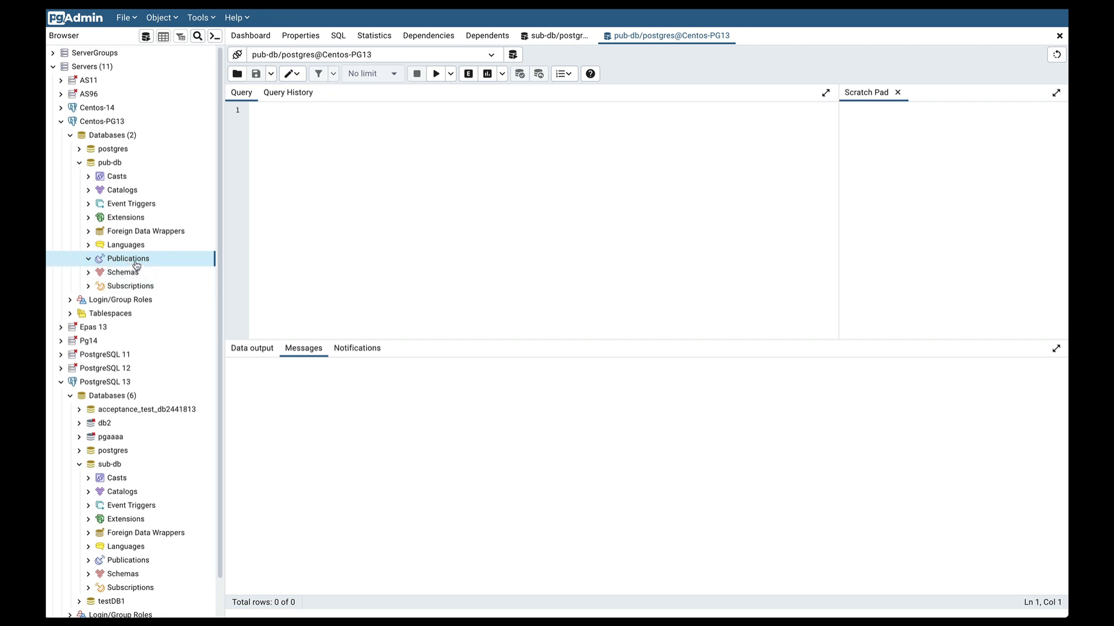
pyautogui.rightClick(127, 257)
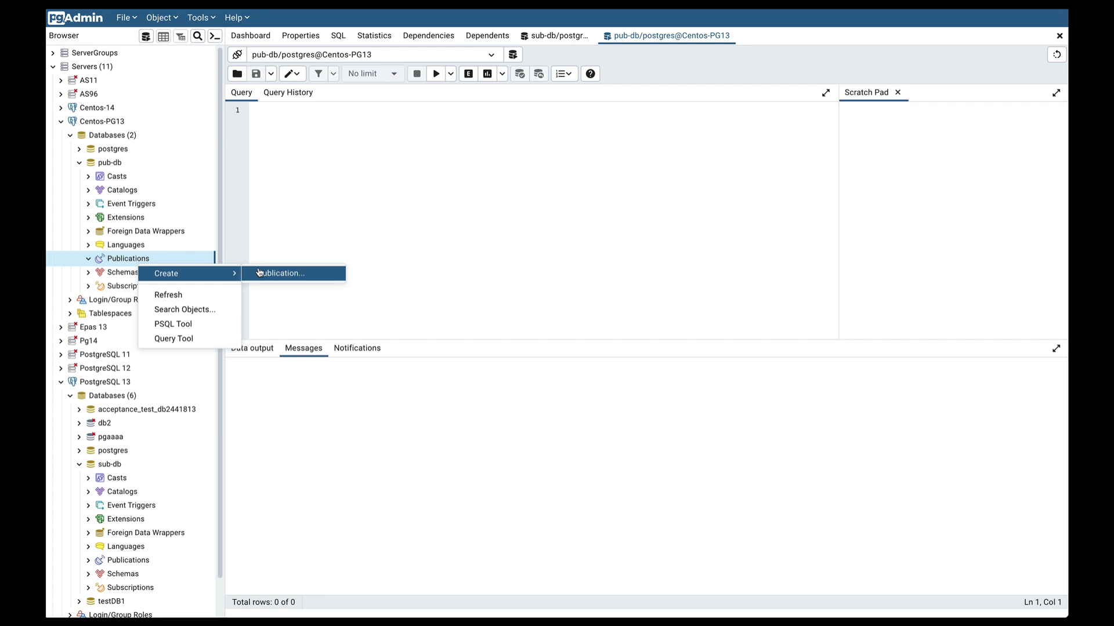
pyautogui.click(280, 273)
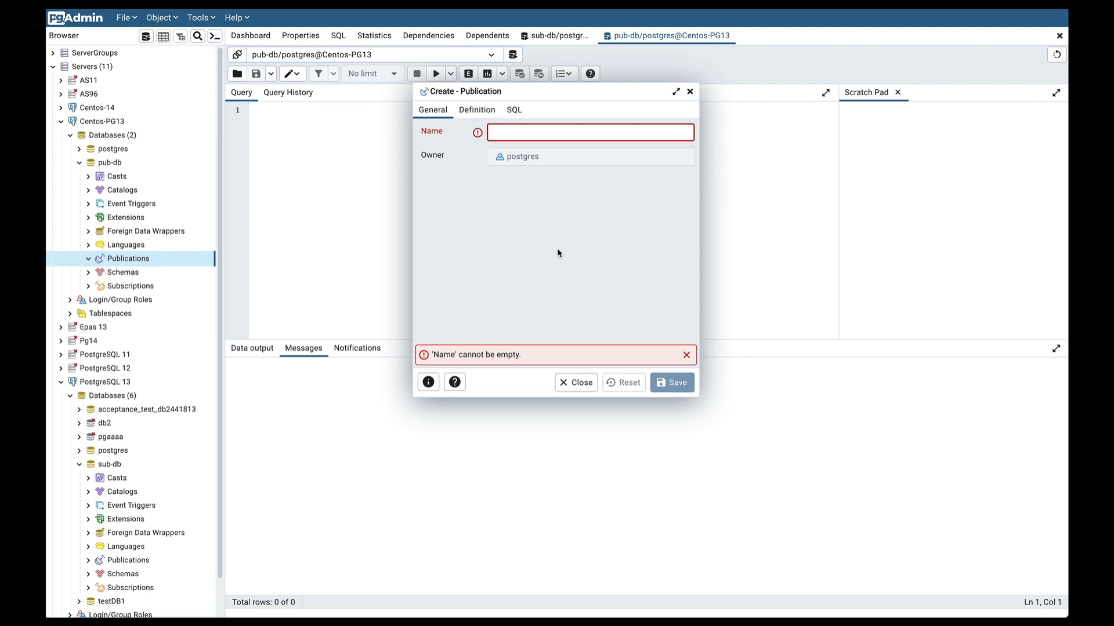
pyautogui.write('pub')
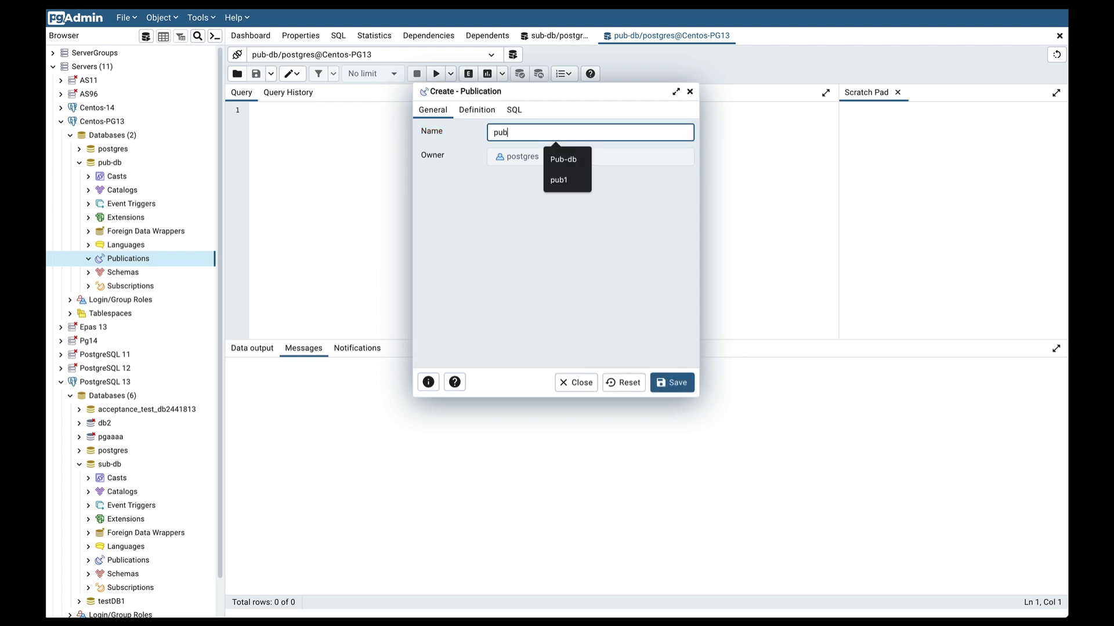
pyautogui.write('-1')
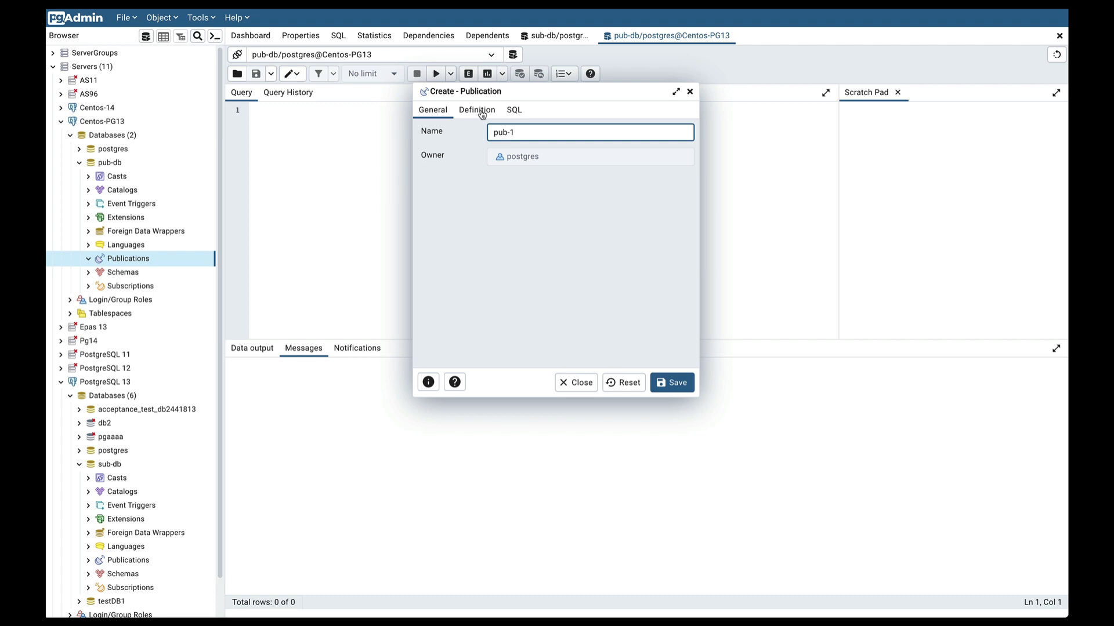
# - On the Definition tab, switch on All tables? so pub-1 publishes every table
pyautogui.click(477, 111)
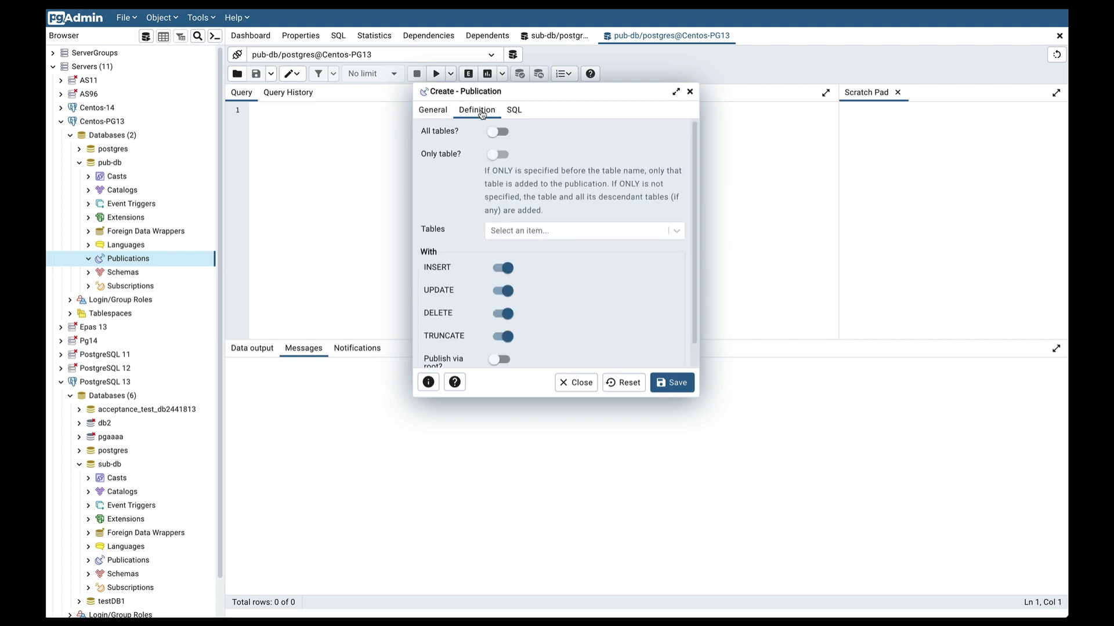
pyautogui.moveTo(529, 140)
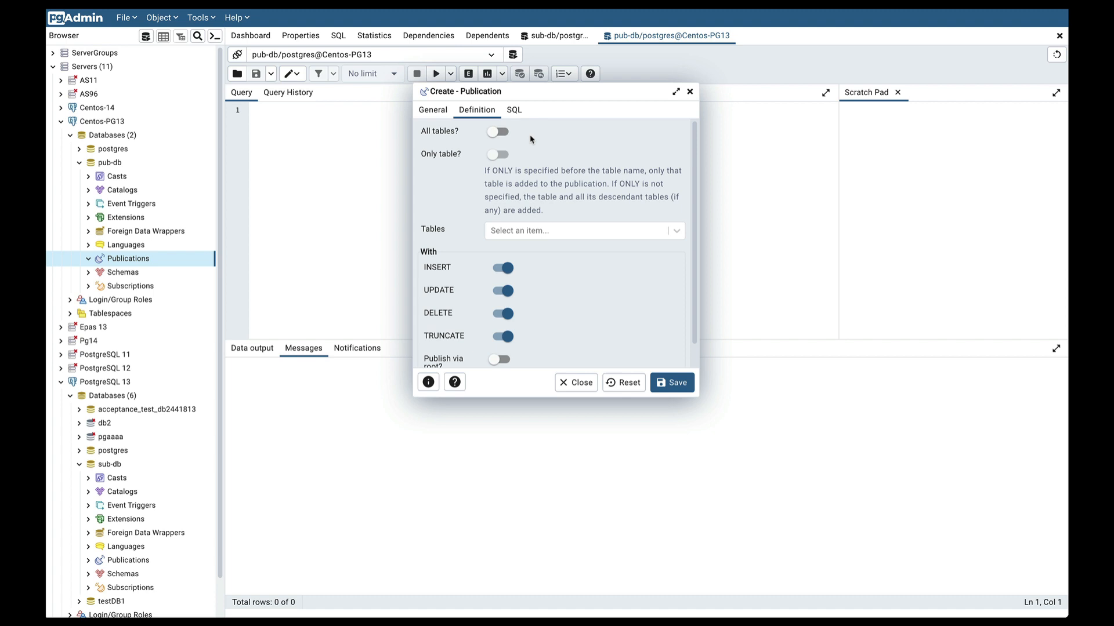
pyautogui.click(497, 130)
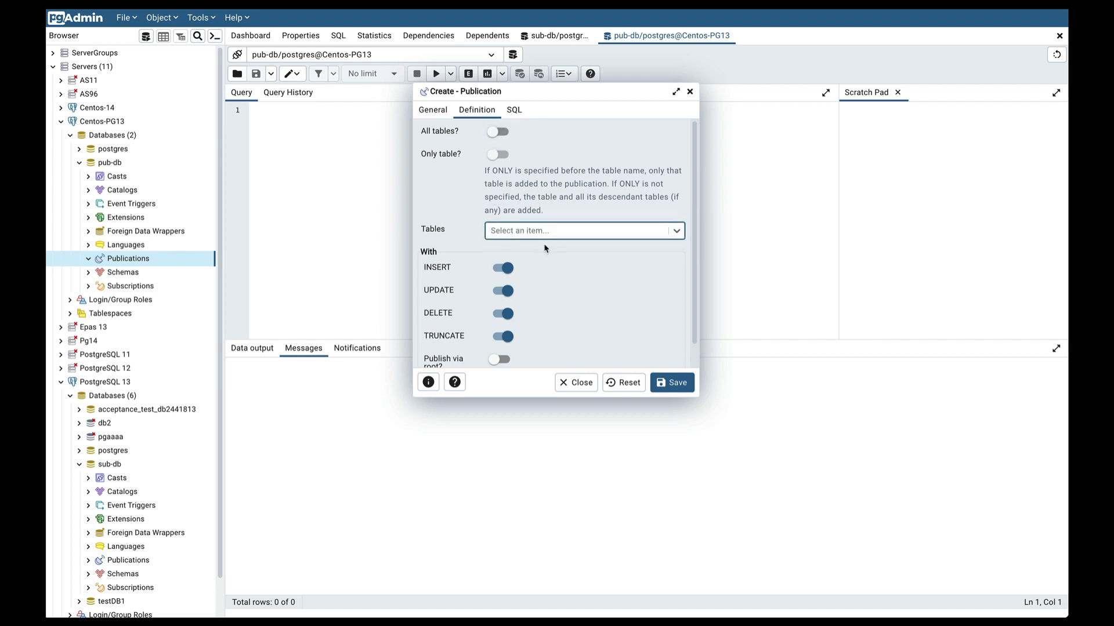
pyautogui.click(431, 109)
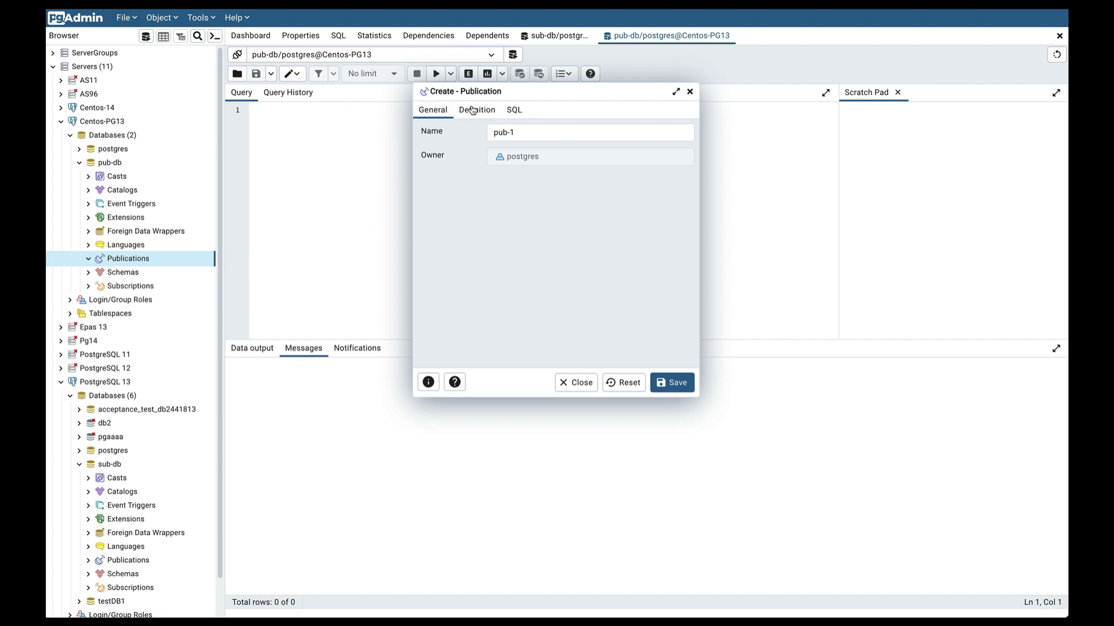
pyautogui.click(475, 110)
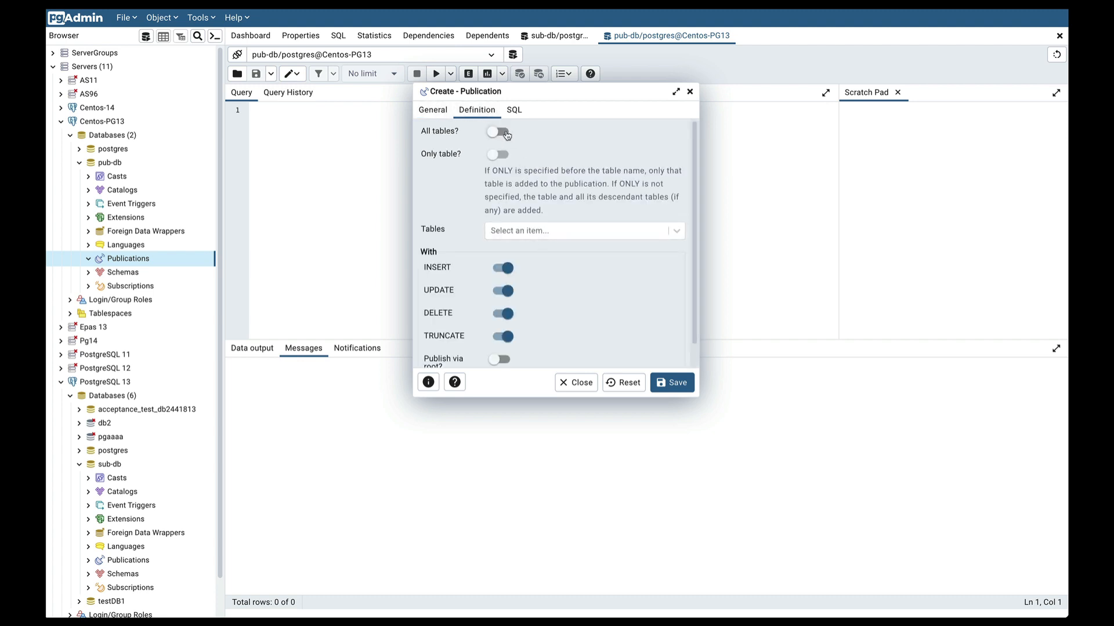
pyautogui.click(582, 230)
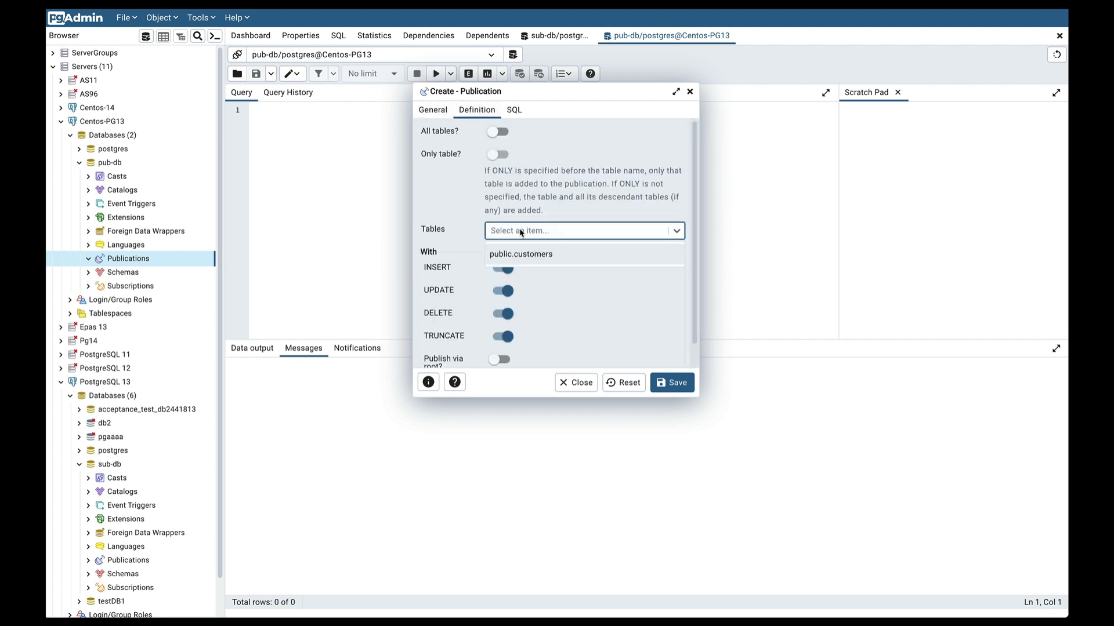
pyautogui.click(520, 253)
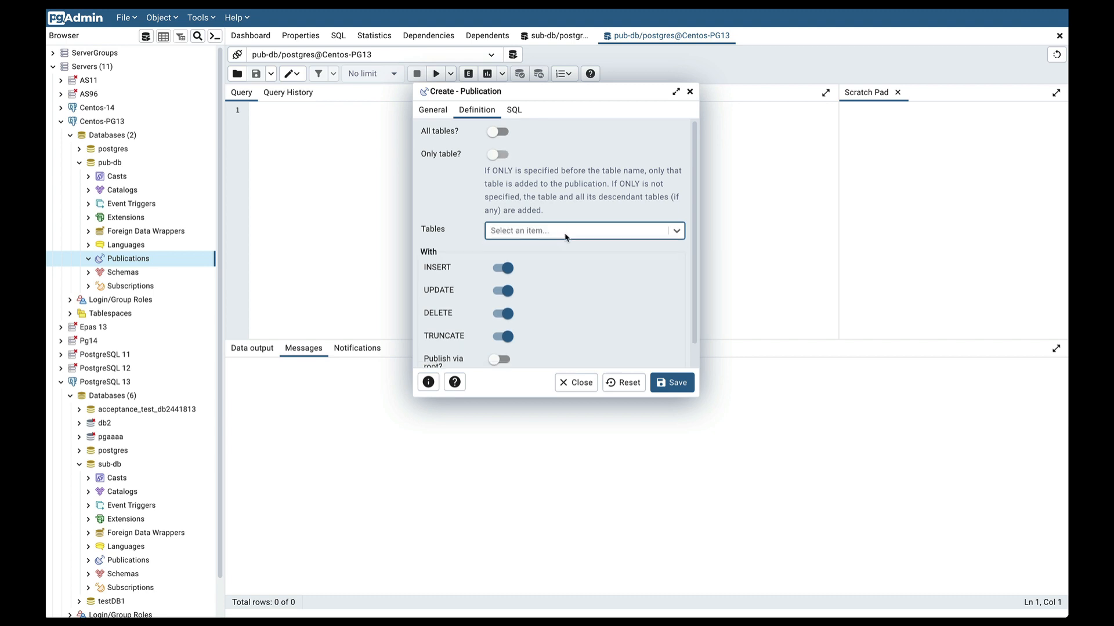
pyautogui.moveTo(581, 158)
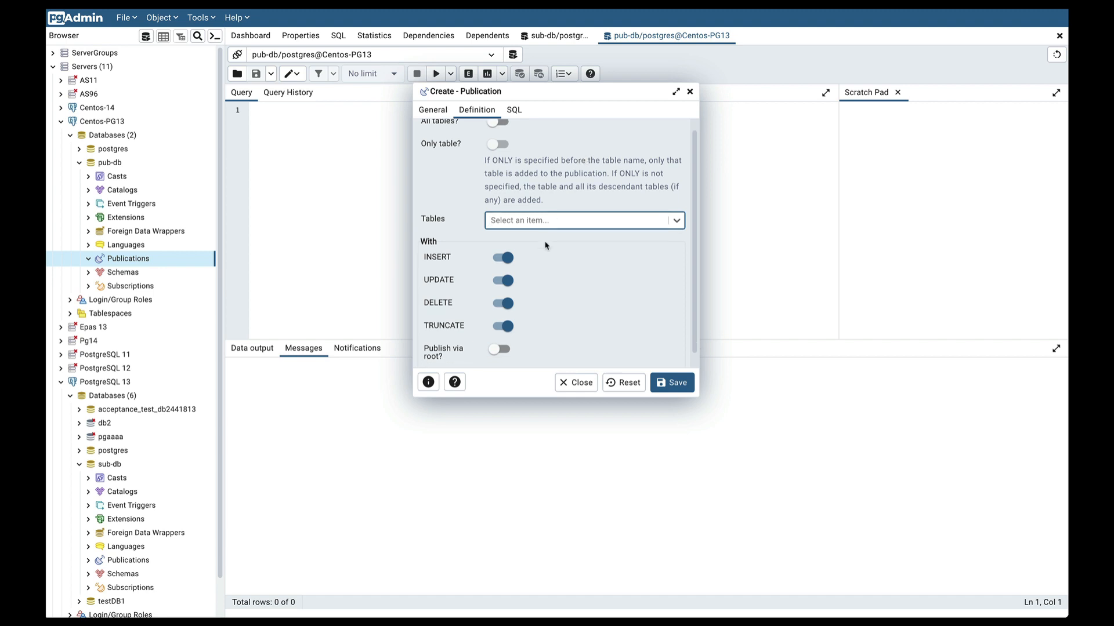
pyautogui.scroll(3)
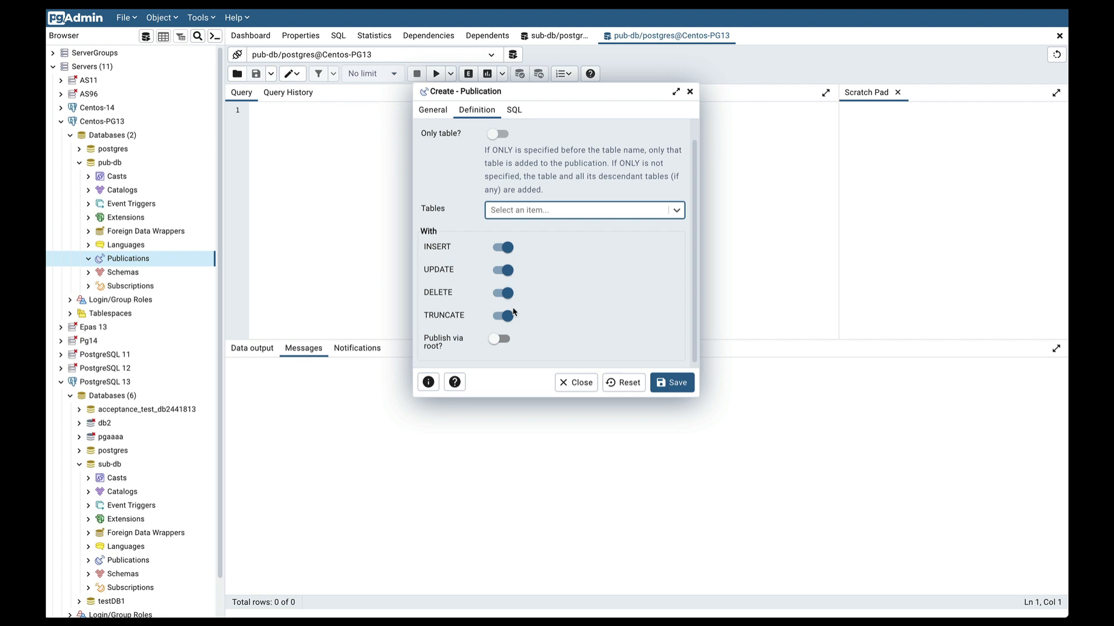
pyautogui.moveTo(550, 294)
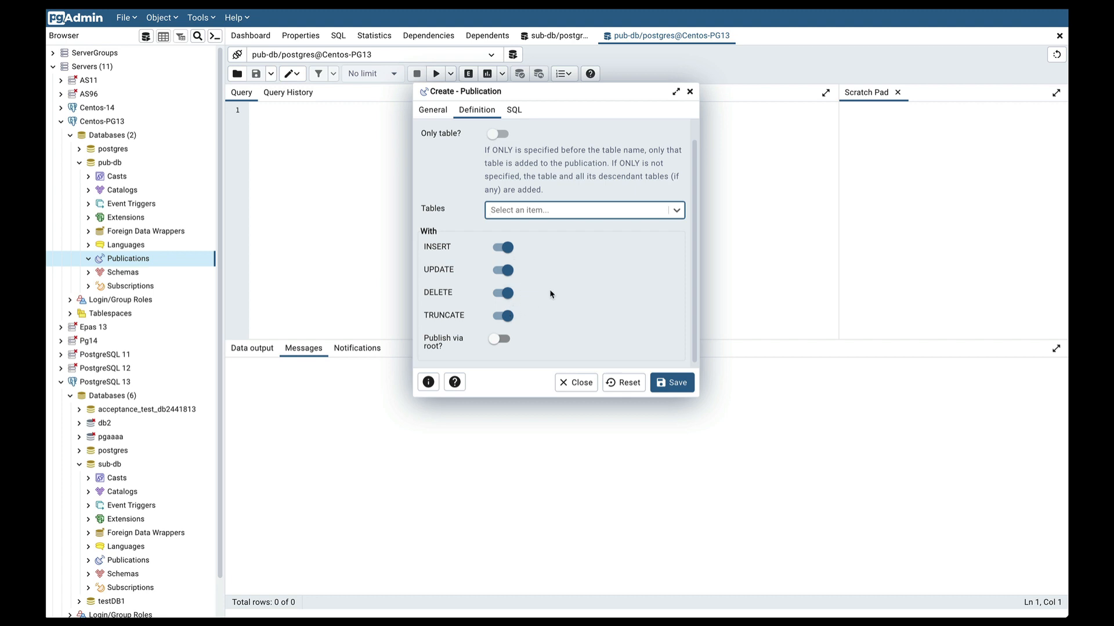
pyautogui.scroll(3)
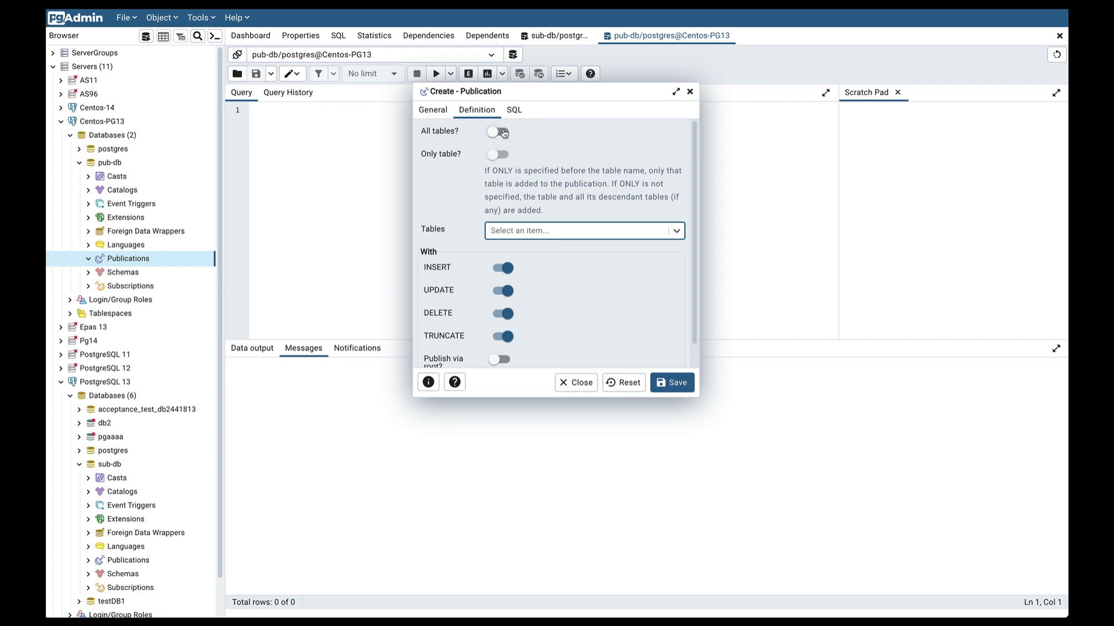
pyautogui.click(497, 131)
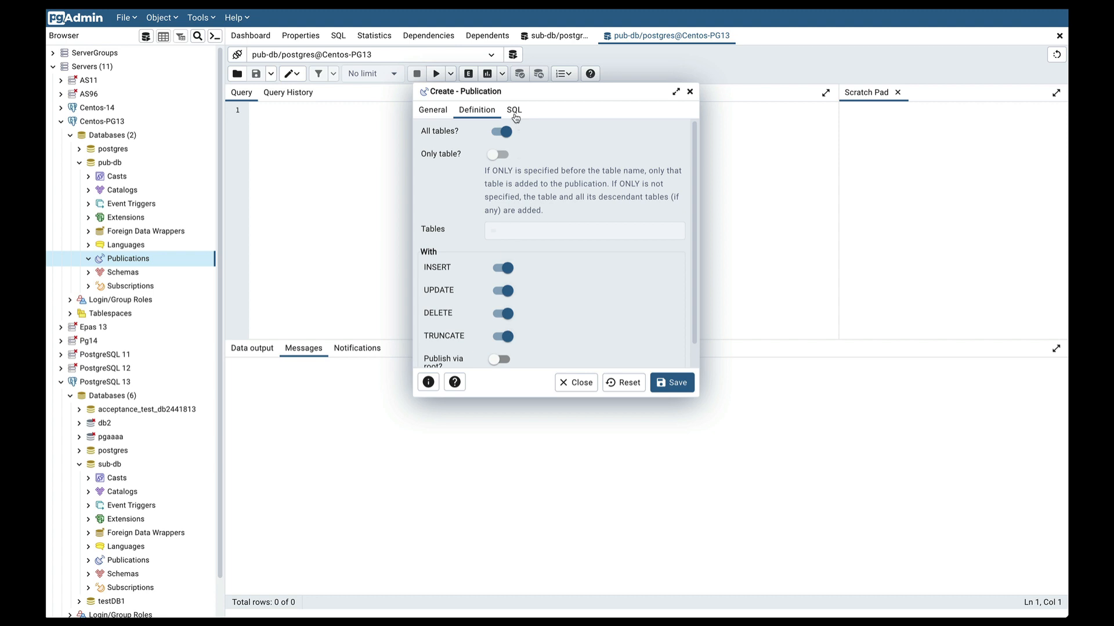
# - Review the CREATE PUBLICATION "pub-1" FOR ALL TABLES SQL and save the publication
pyautogui.click(513, 110)
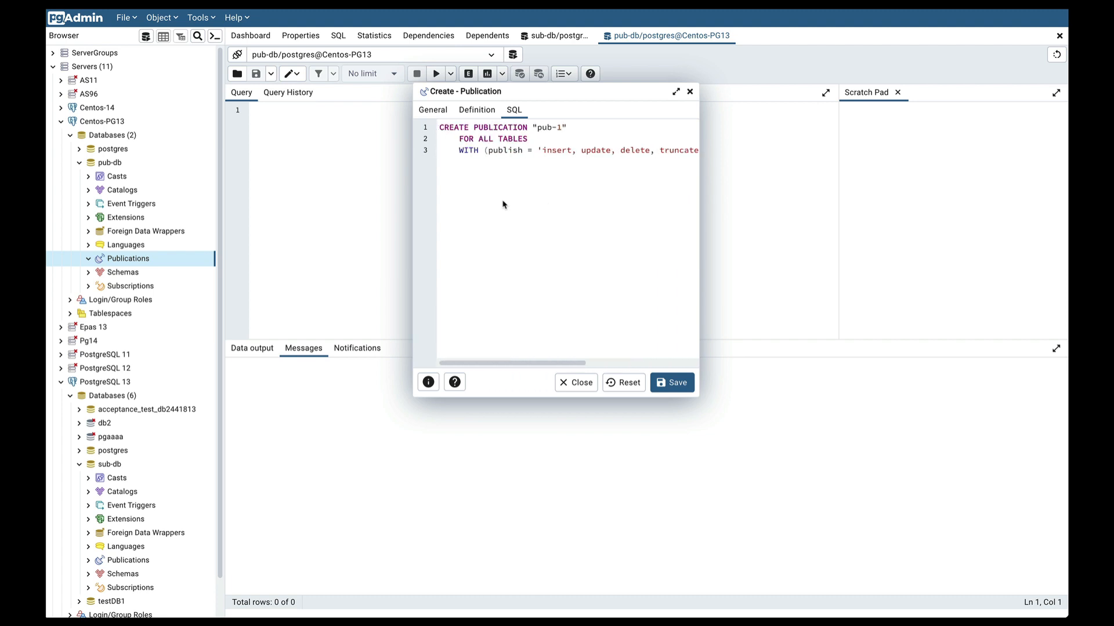
pyautogui.moveTo(579, 127)
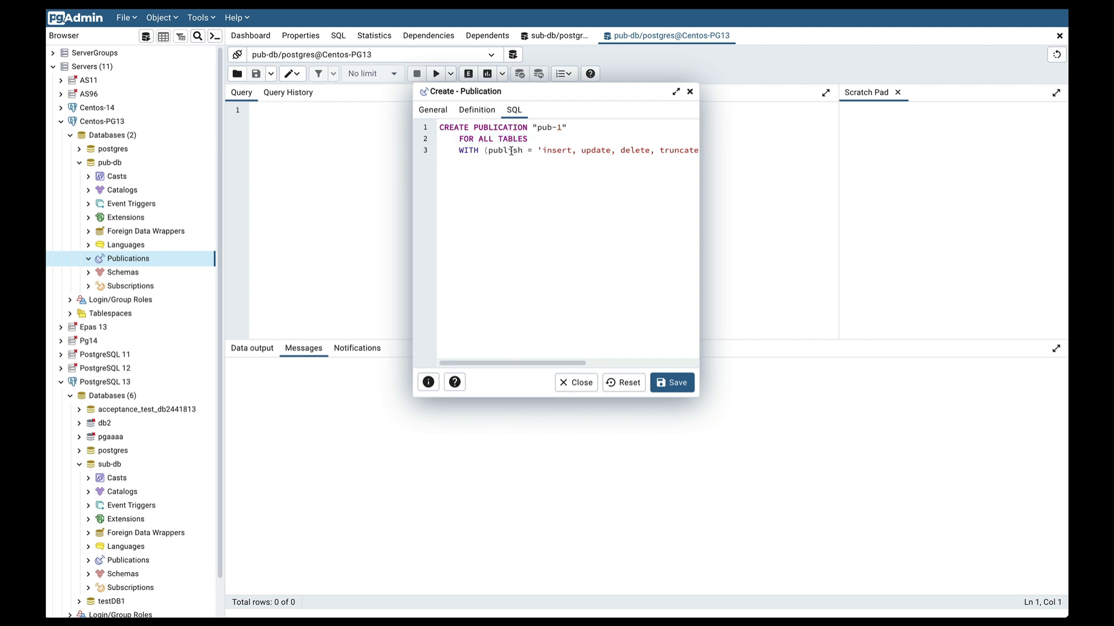
pyautogui.hscroll(3)
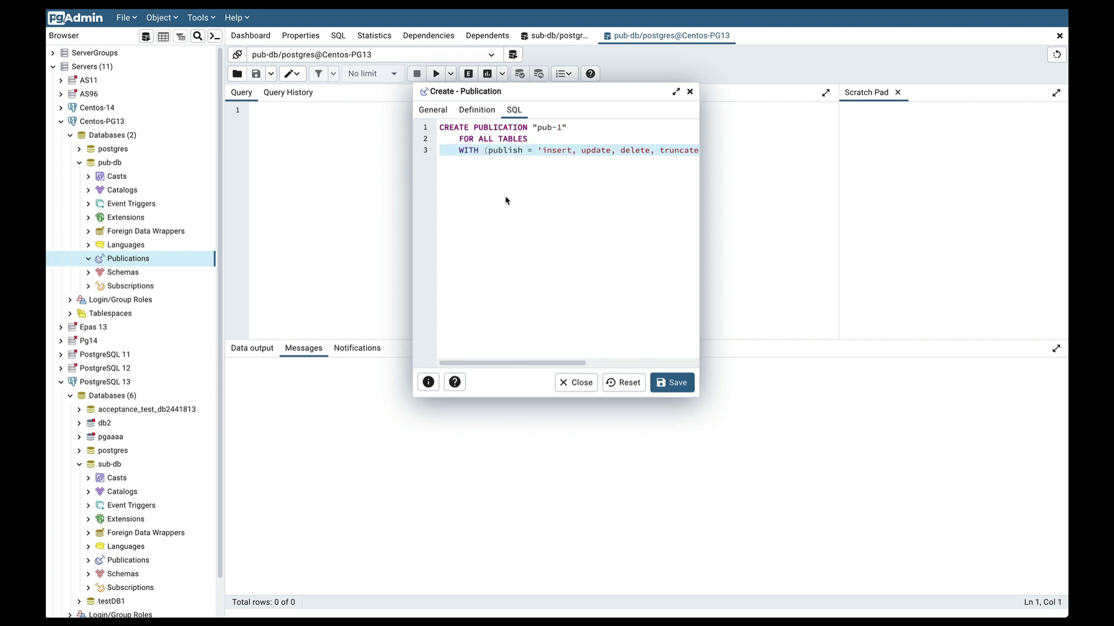
pyautogui.click(671, 382)
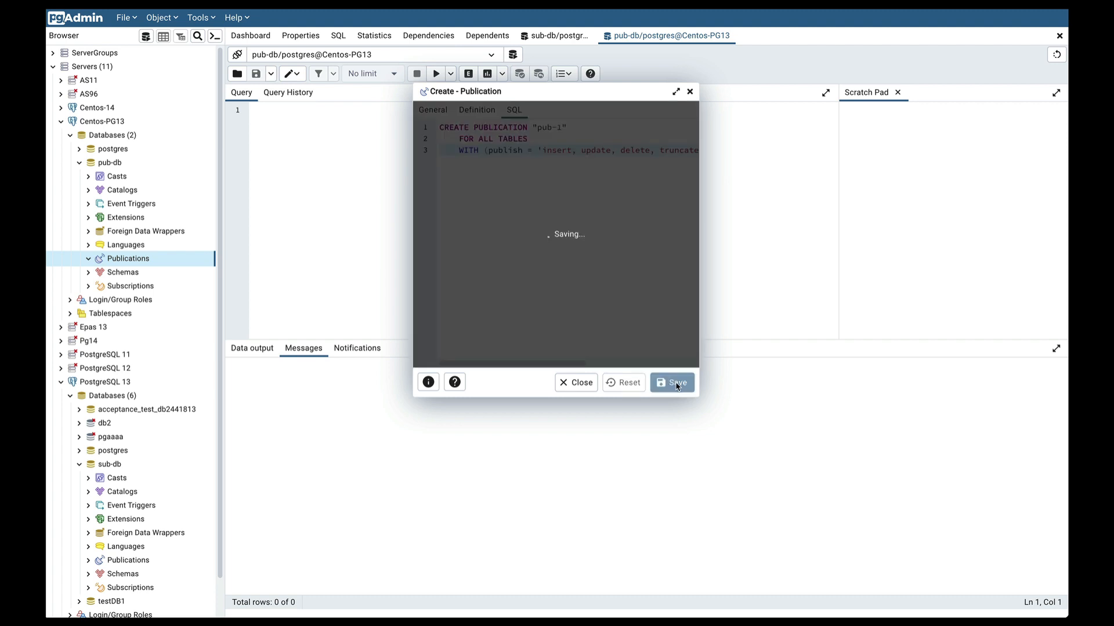
pyautogui.click(671, 382)
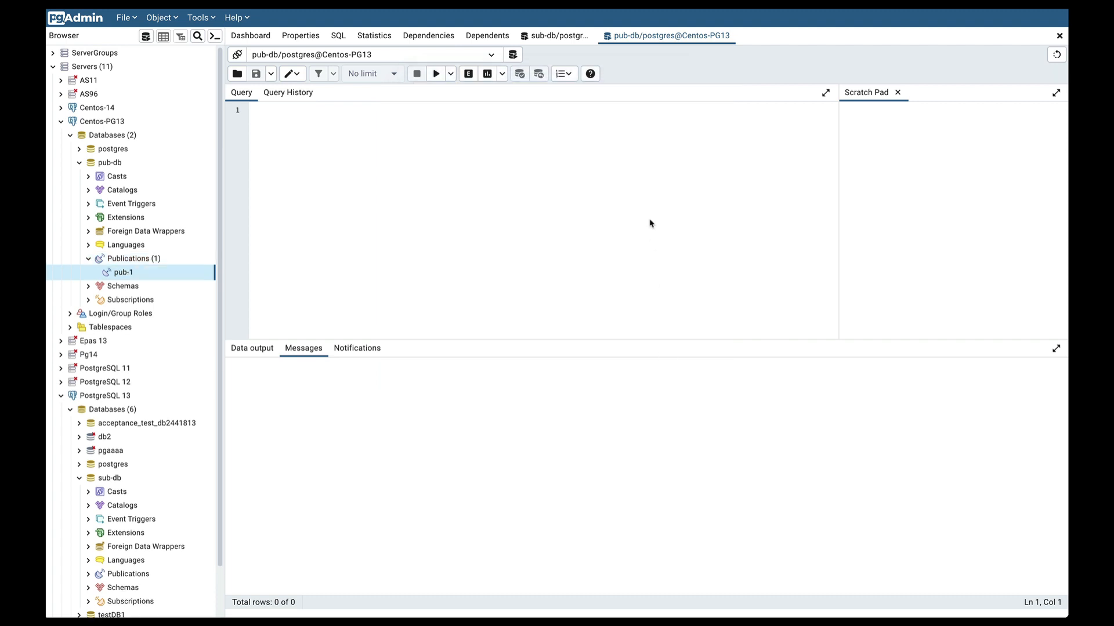
pyautogui.moveTo(628, 221)
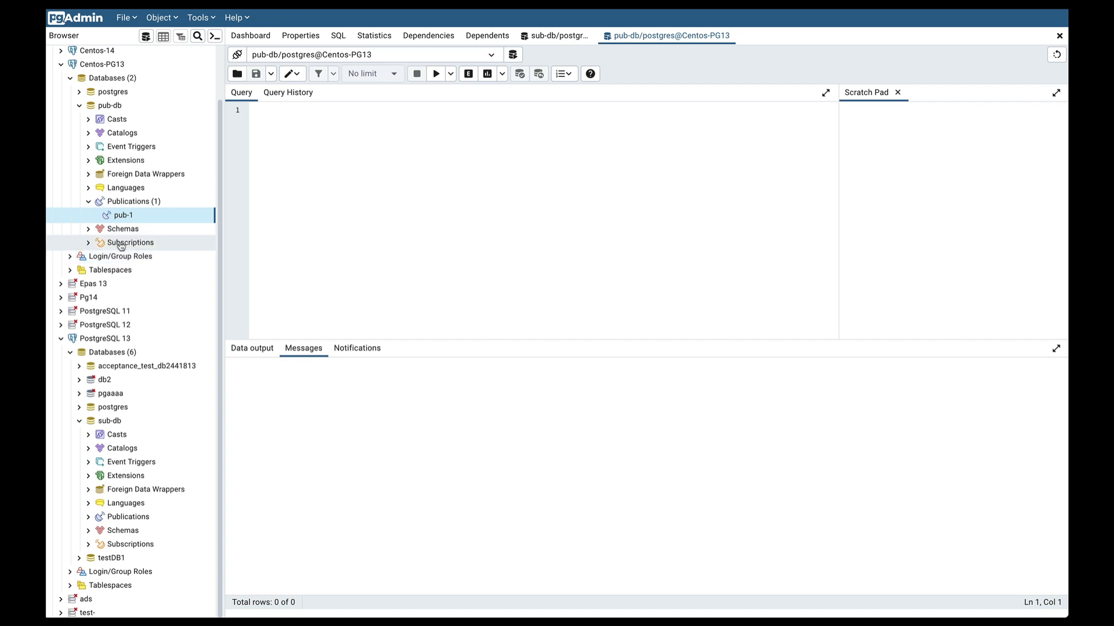
# - Expand pub-db > Schemas > public > Tables and select the customers table
pyautogui.click(89, 229)
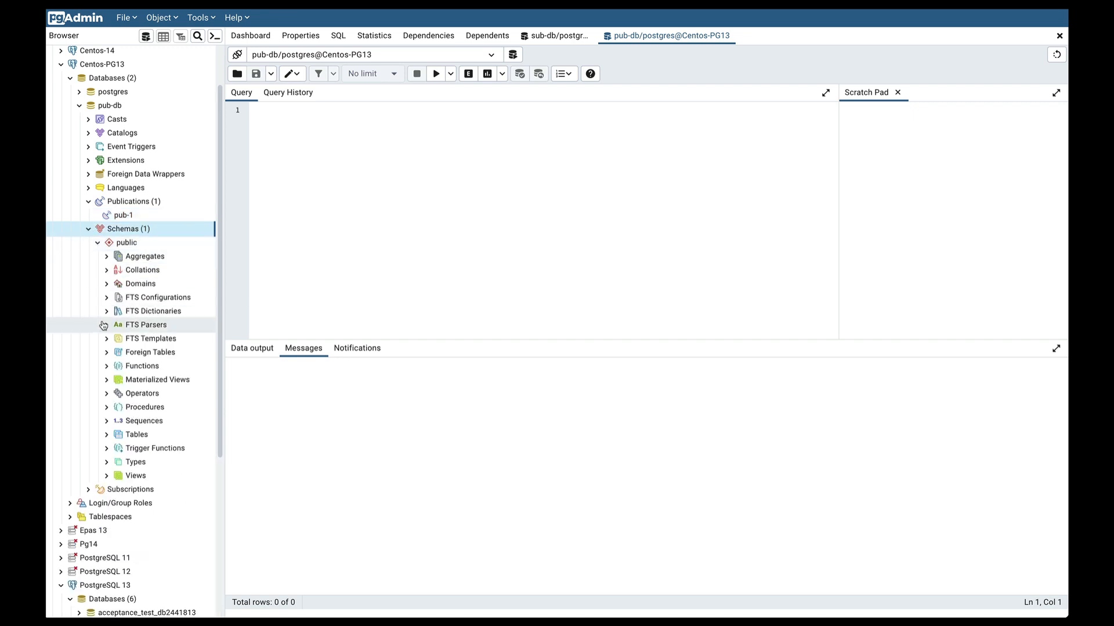
pyautogui.click(107, 434)
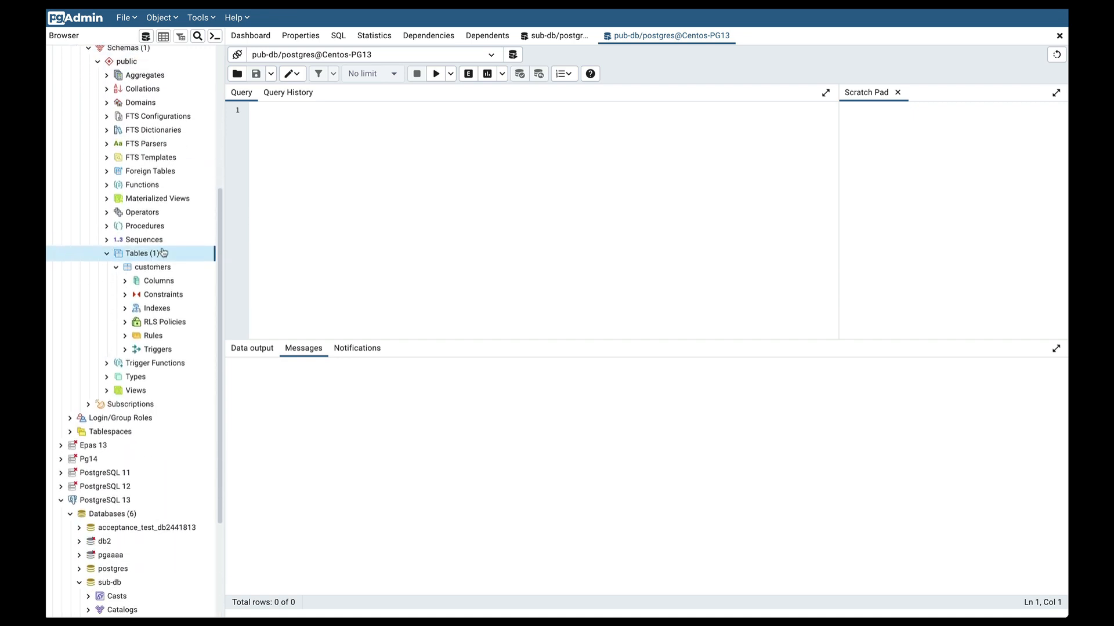
pyautogui.click(152, 267)
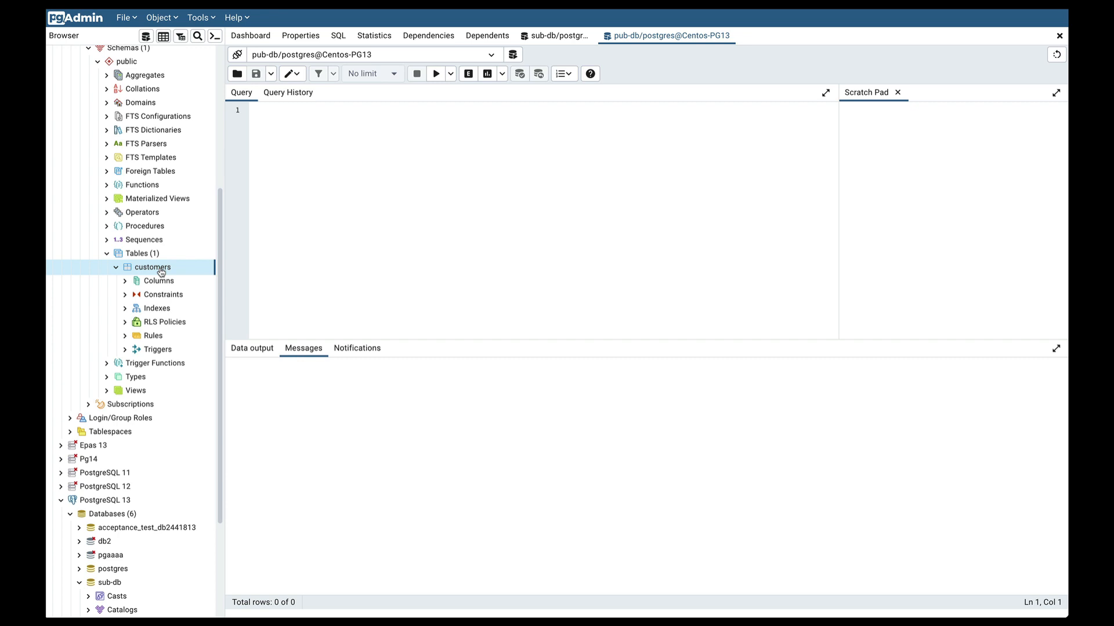
# - Run 'select * from customers;' on pub-db and inspect John Doe's registration date
pyautogui.write('select * from customers;')
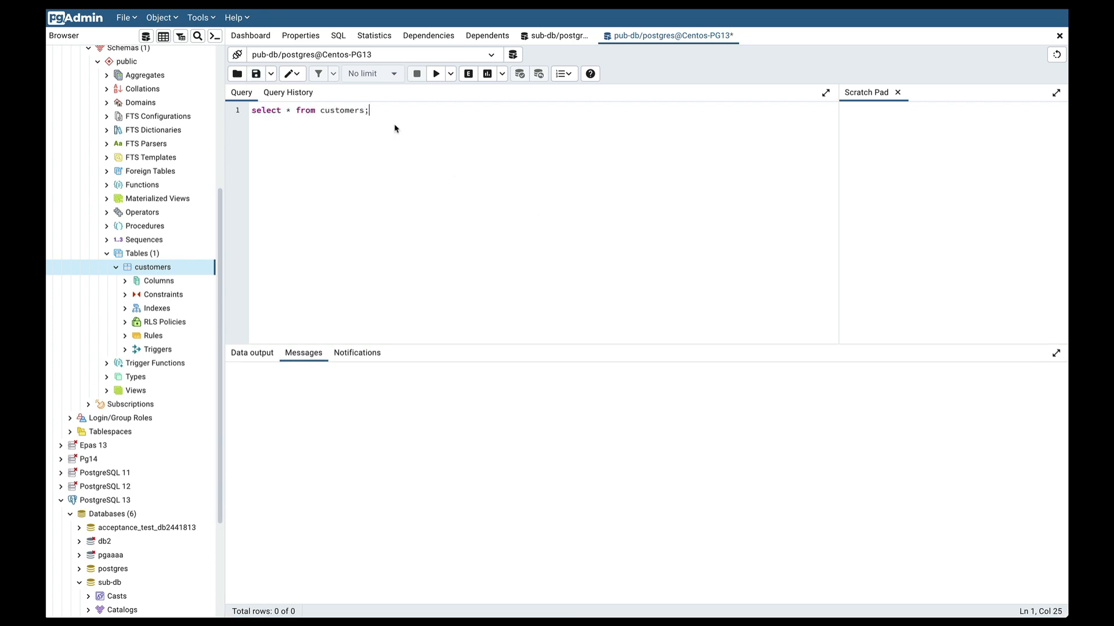
pyautogui.moveTo(433, 73)
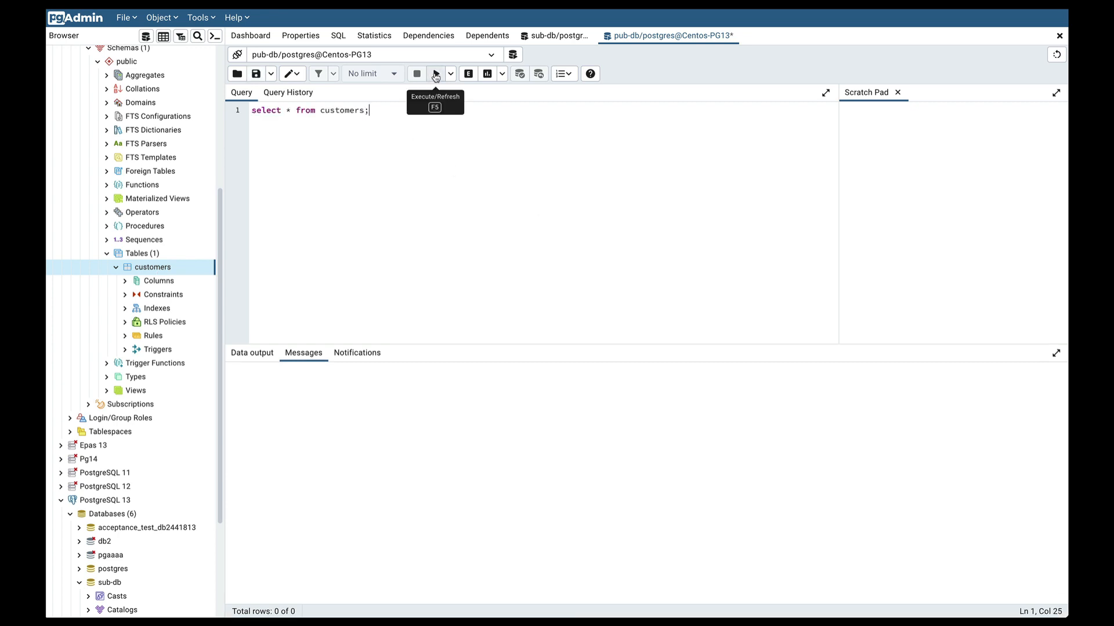
pyautogui.click(435, 73)
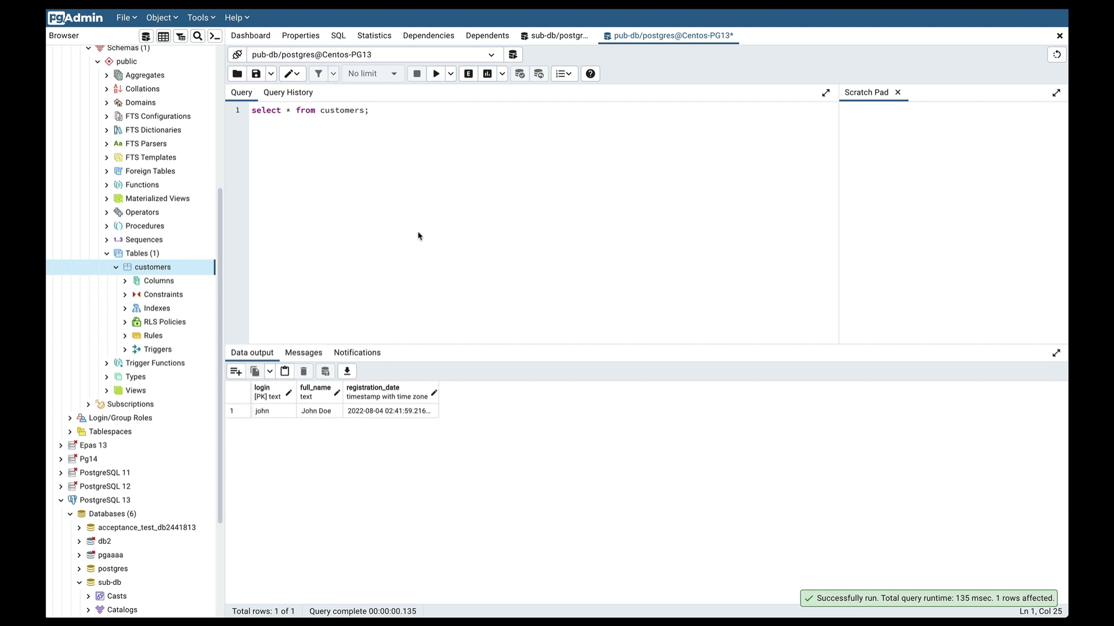
pyautogui.click(390, 410)
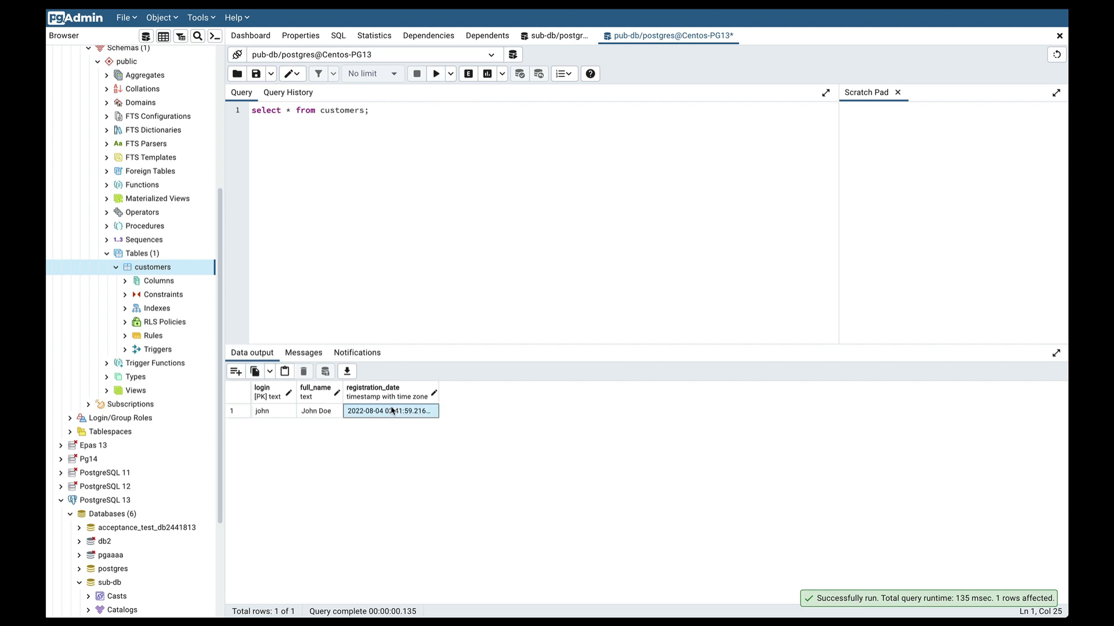
pyautogui.moveTo(381, 449)
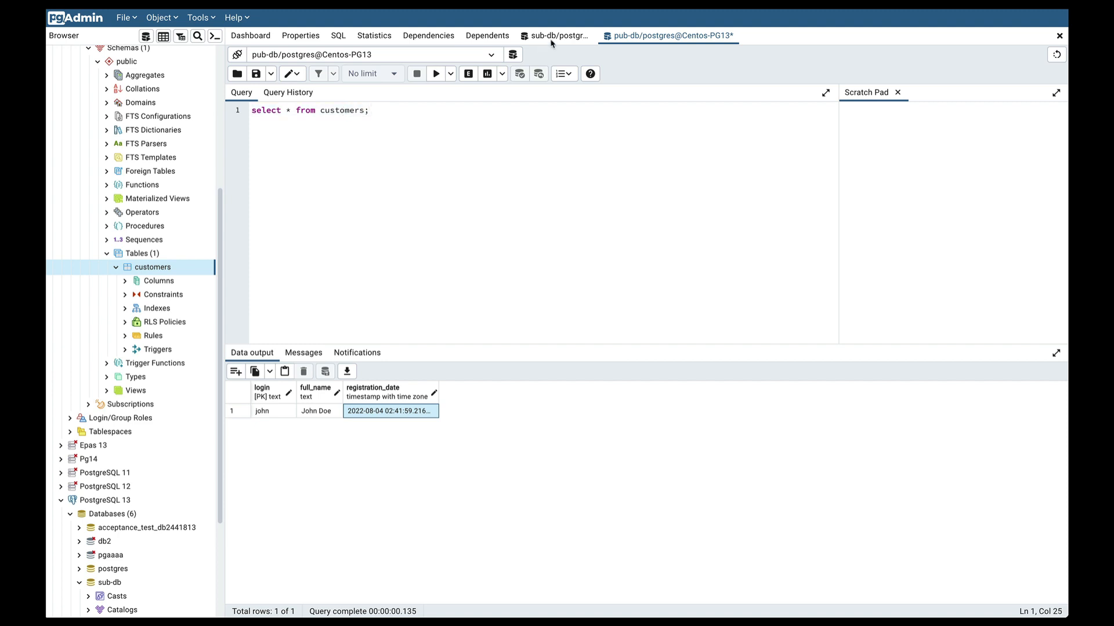
# - Run the customers query in the sub-db Query Tool, getting zero rows
pyautogui.click(556, 35)
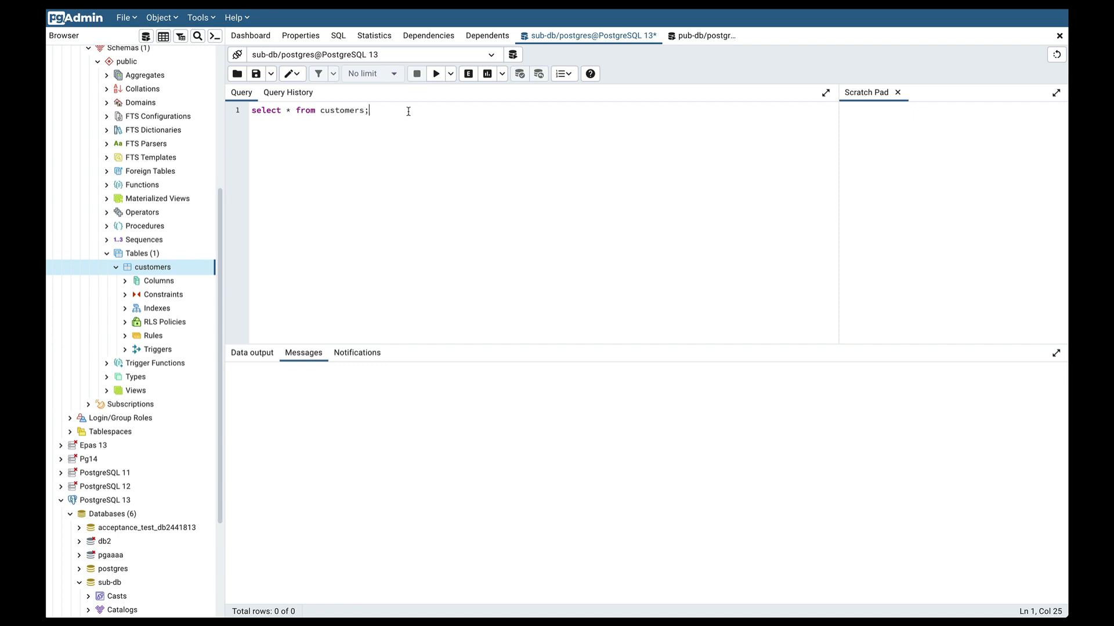
pyautogui.click(439, 74)
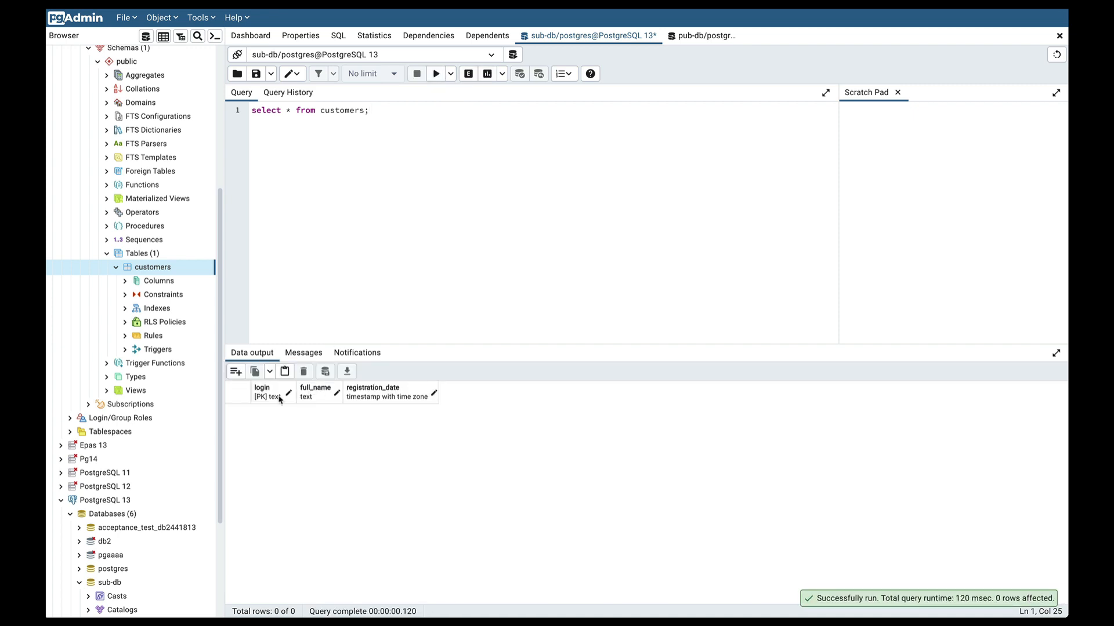
pyautogui.moveTo(299, 413)
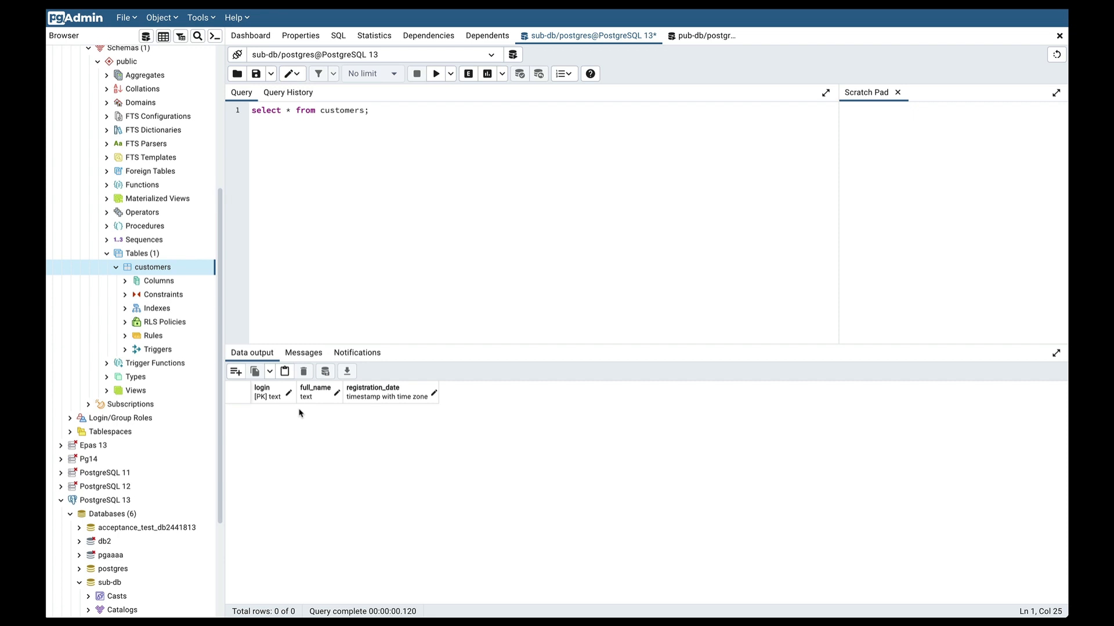
pyautogui.click(437, 73)
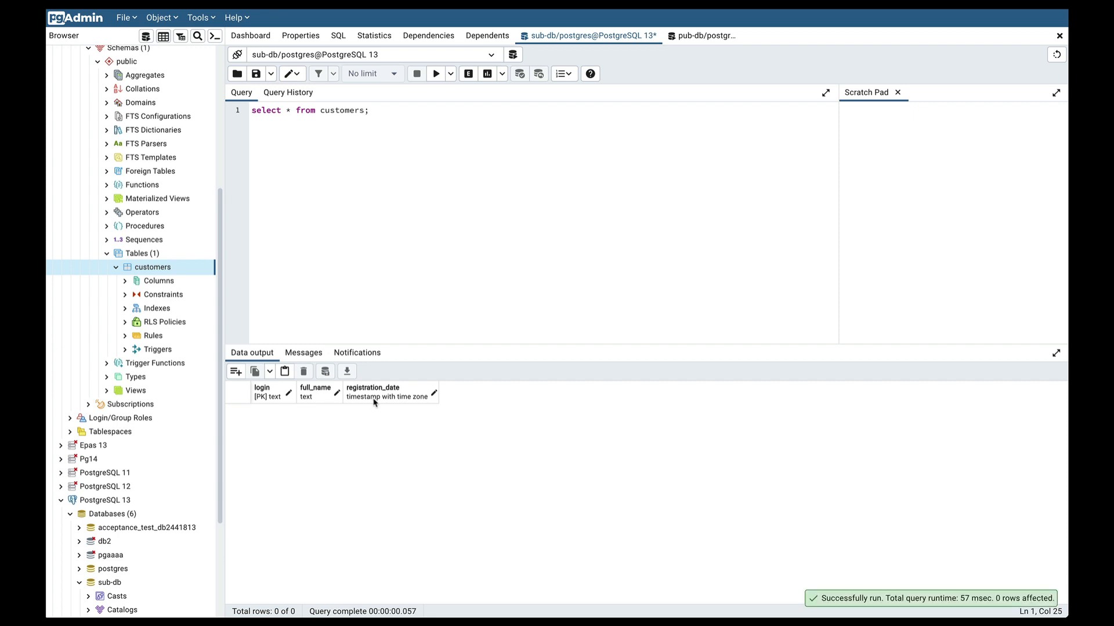
pyautogui.moveTo(382, 362)
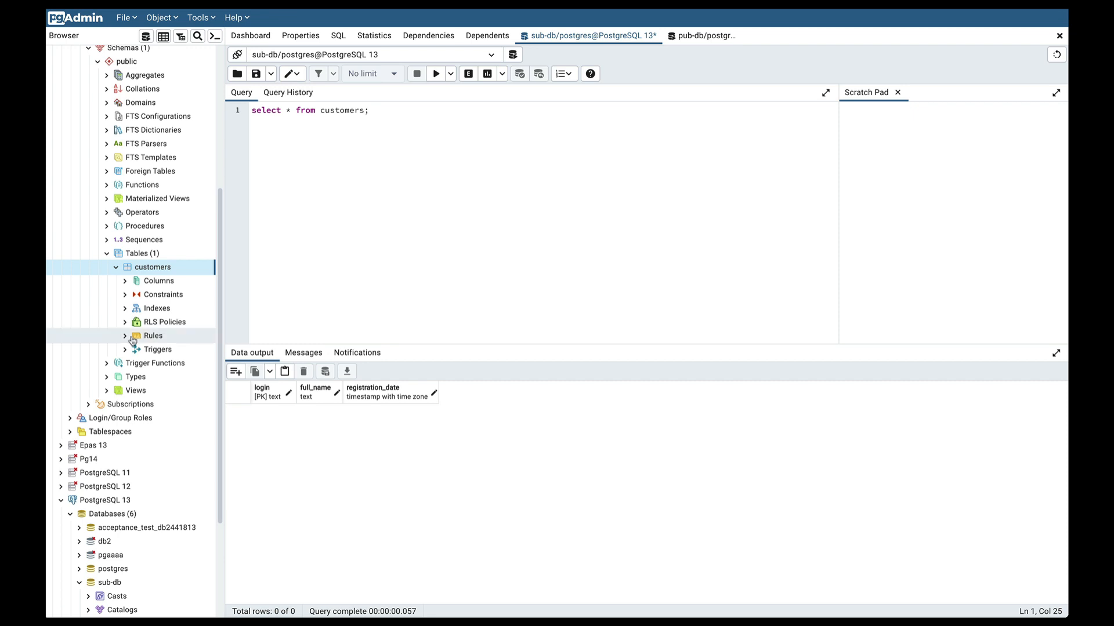
pyautogui.scroll(-3)
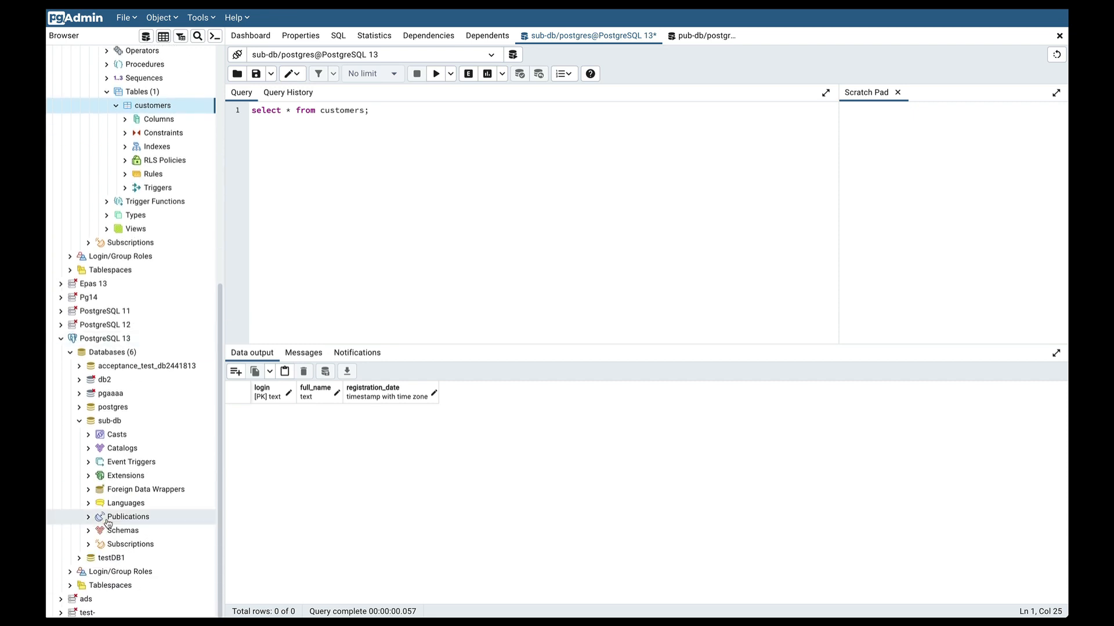
# - Start a new subscription on sub-db named sub-1 and show its Connection settings
pyautogui.rightClick(110, 421)
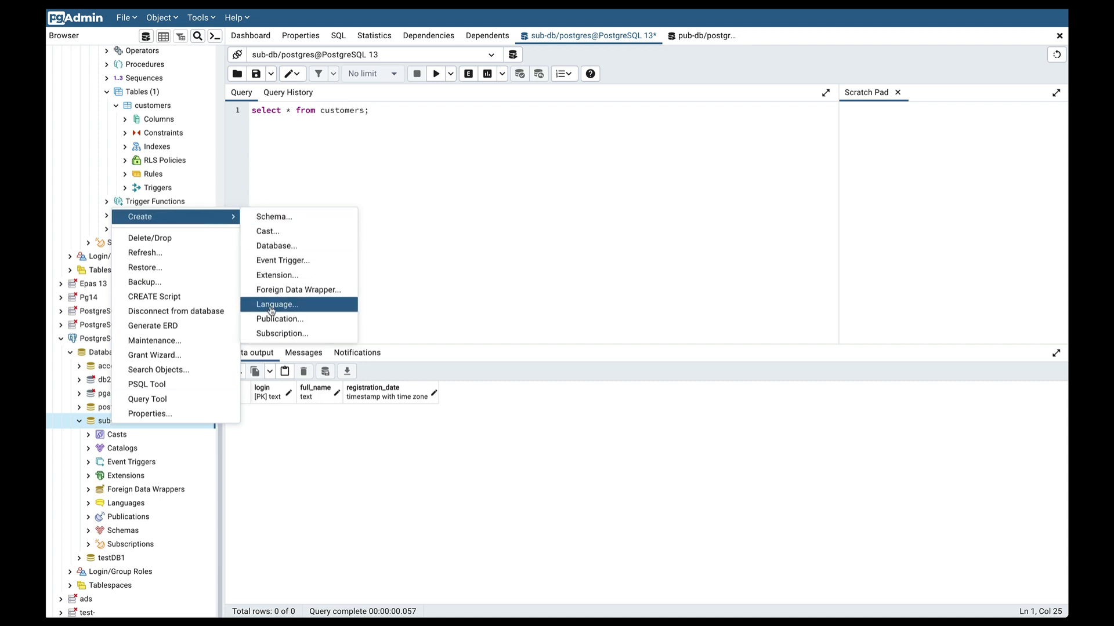
pyautogui.click(282, 334)
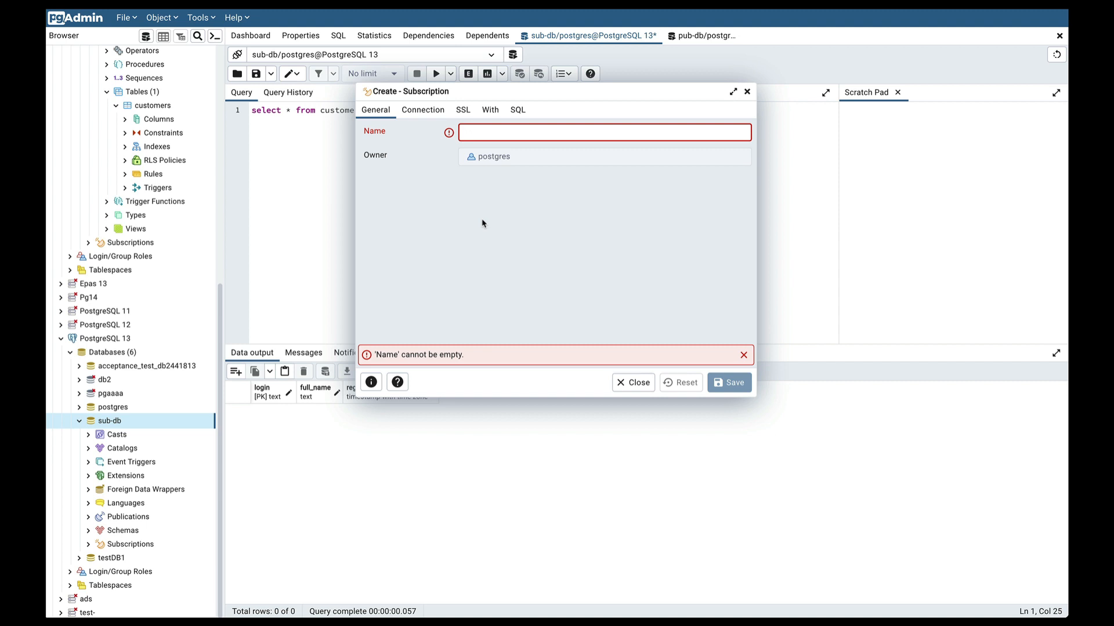
pyautogui.write('su')
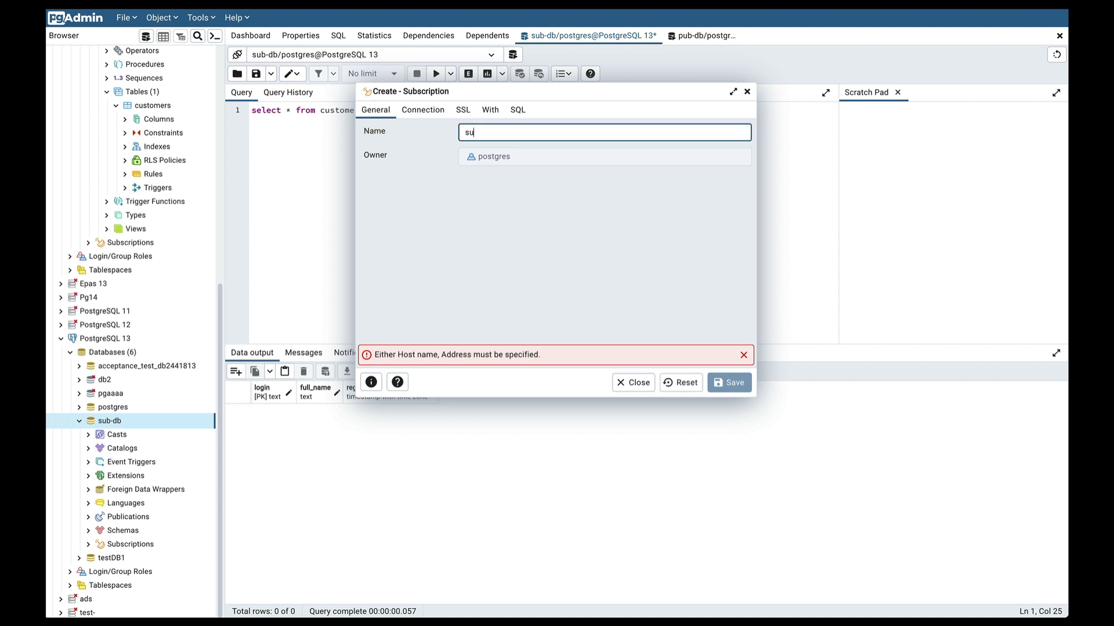
pyautogui.write('b-1')
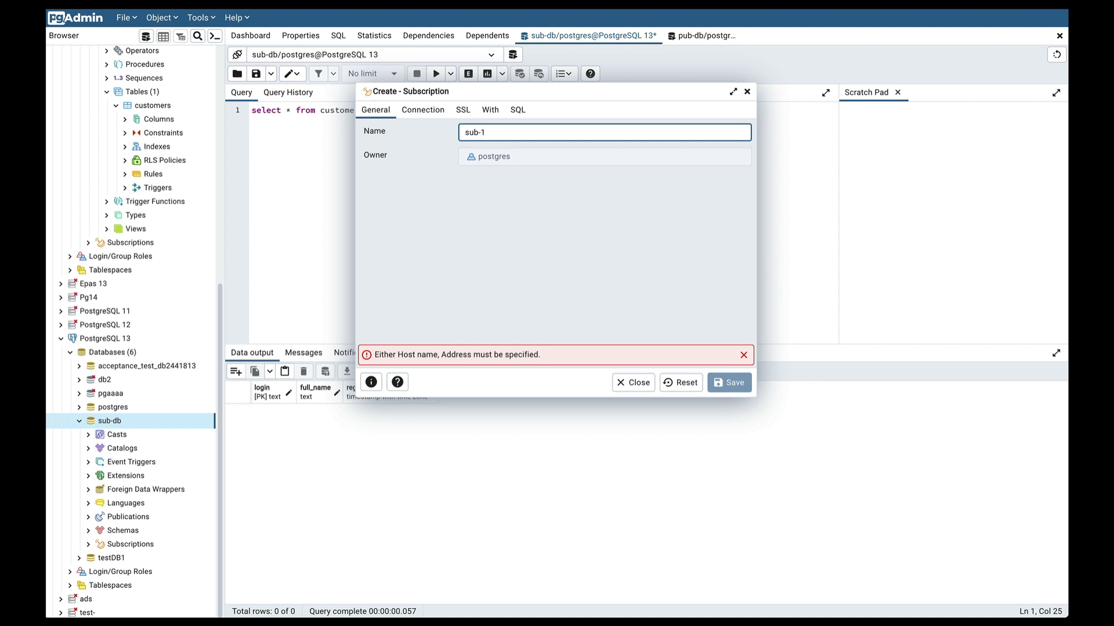
pyautogui.click(422, 109)
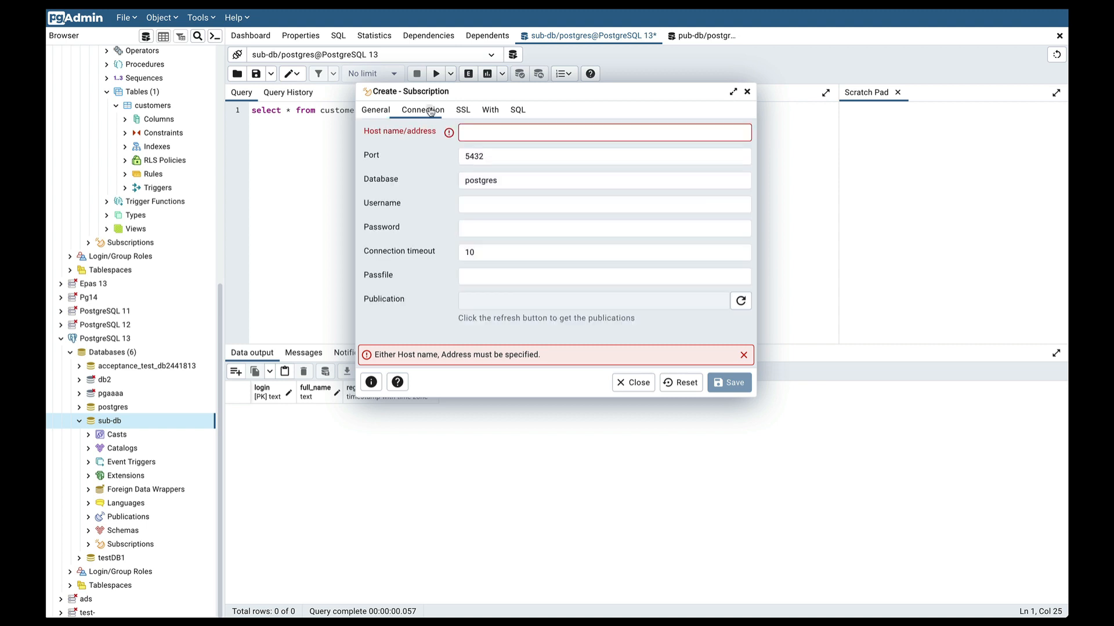
pyautogui.moveTo(439, 148)
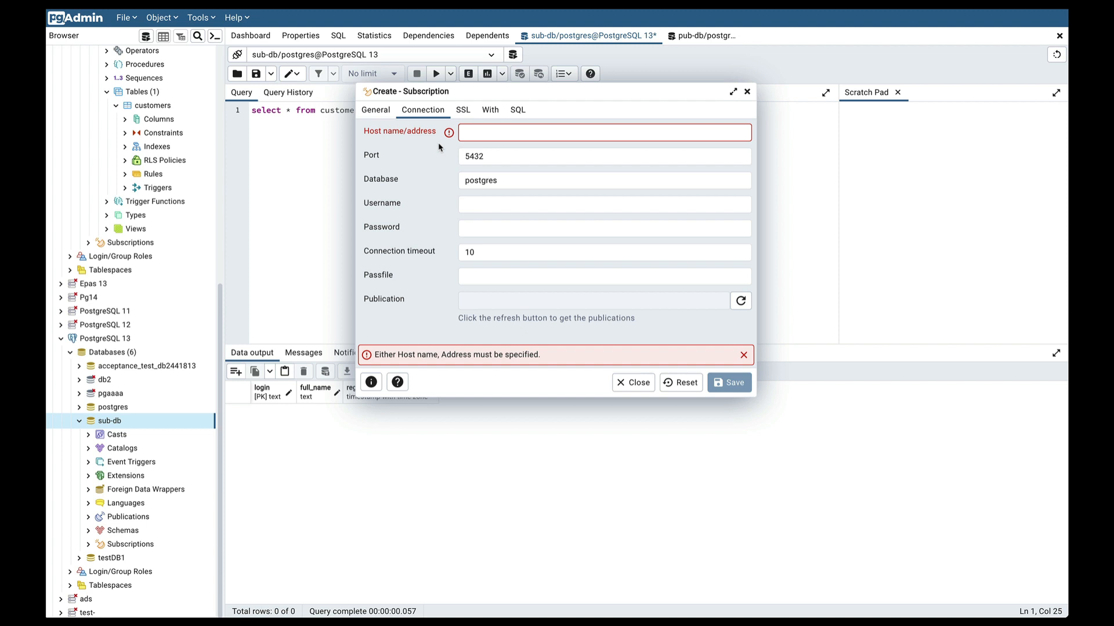
# - Connect the subscription to host 192.168.73.205, port 5413, database pub-db, user postgres, with password
pyautogui.click(604, 132)
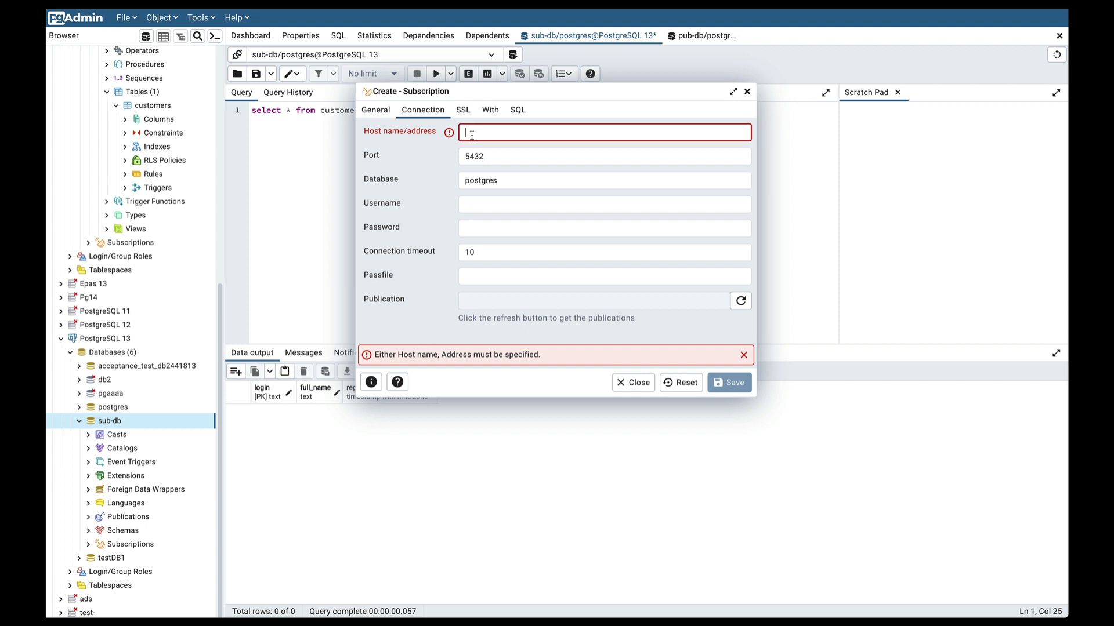
pyautogui.click(604, 132)
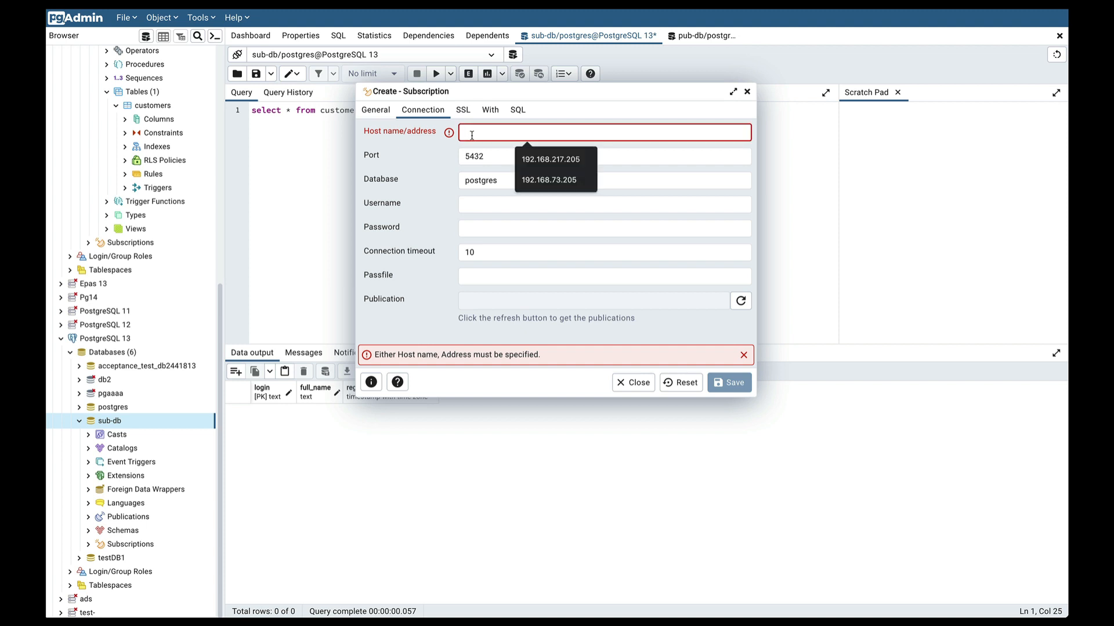
pyautogui.click(549, 180)
pyautogui.write('5413')
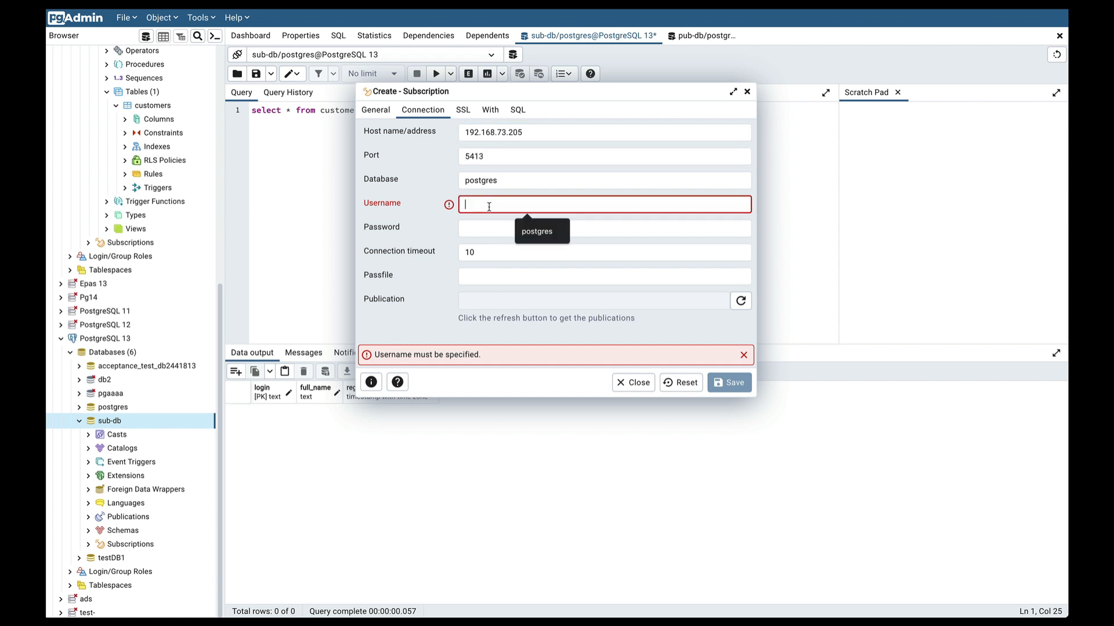
pyautogui.write('pub')
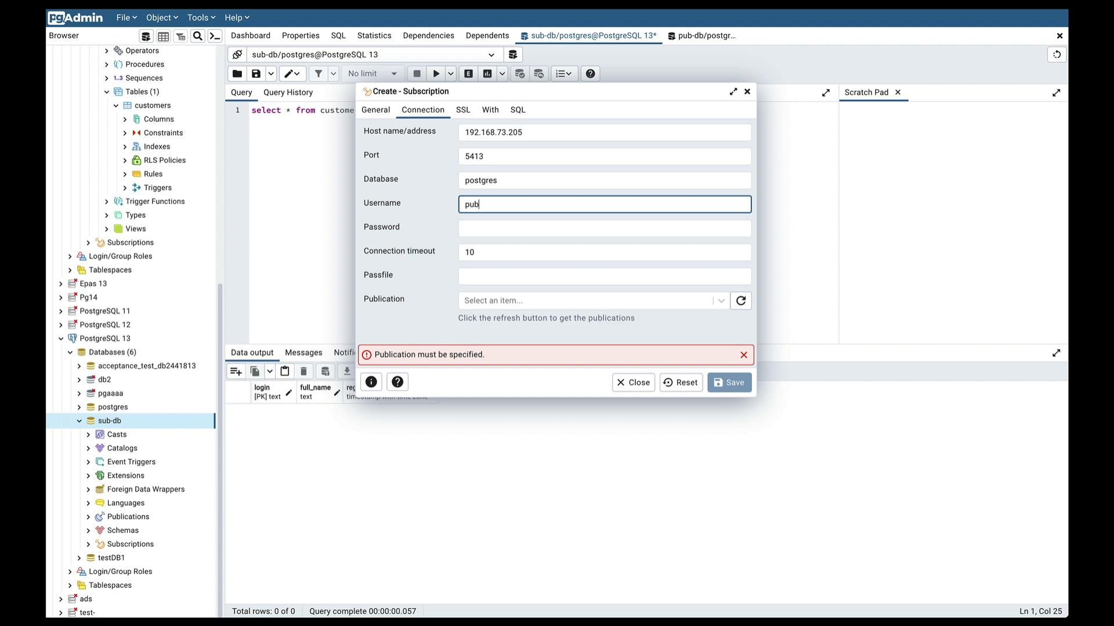
pyautogui.write('-db')
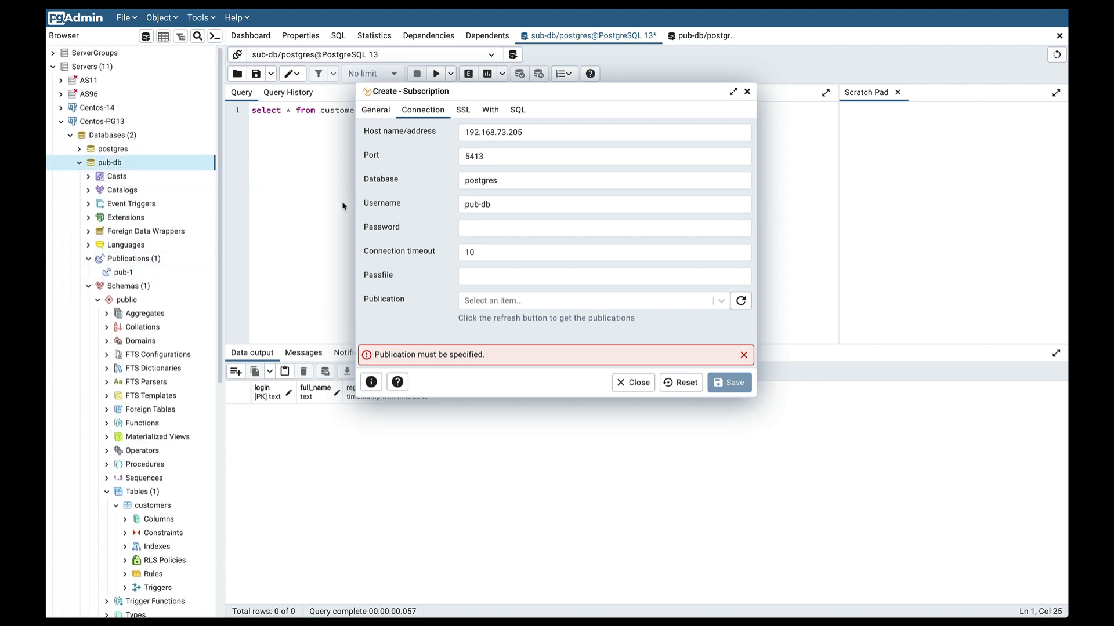
pyautogui.click(603, 228)
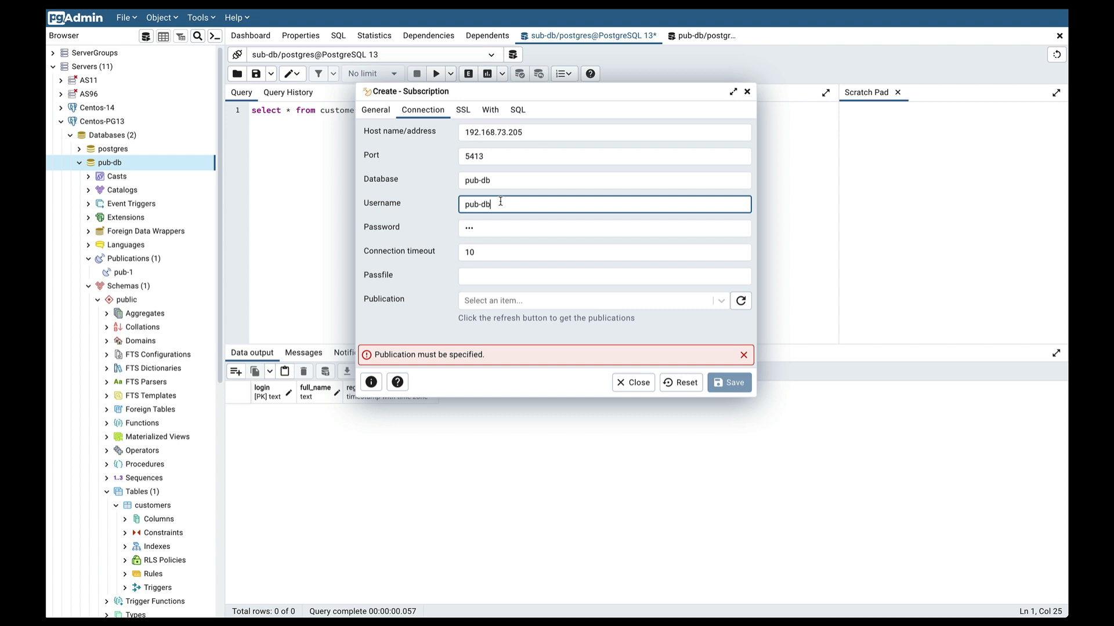
pyautogui.write('postgr')
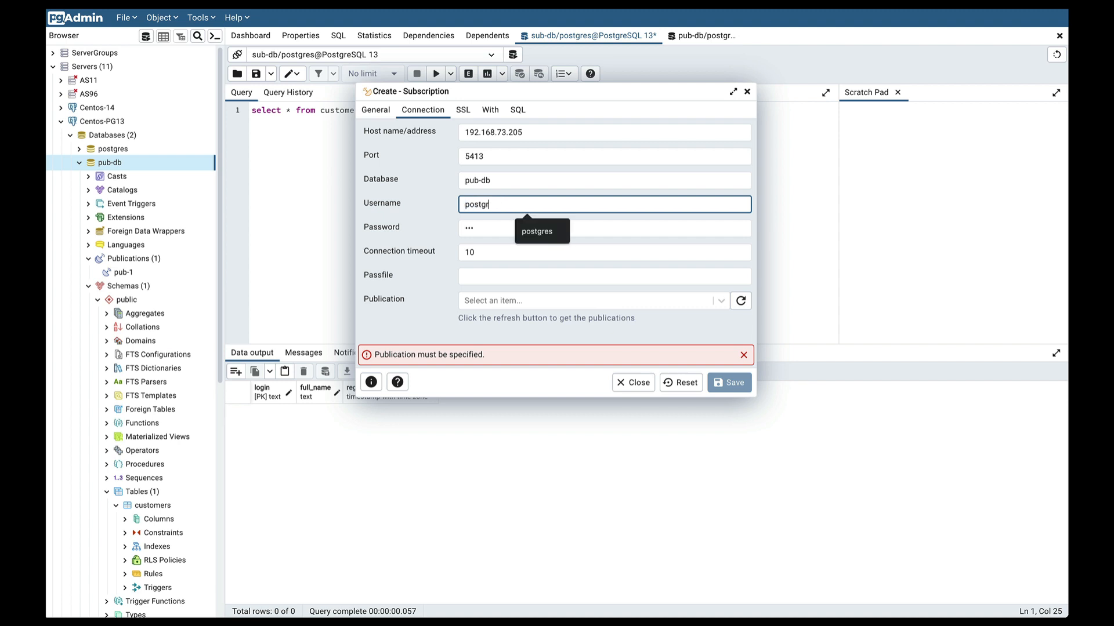
pyautogui.click(537, 231)
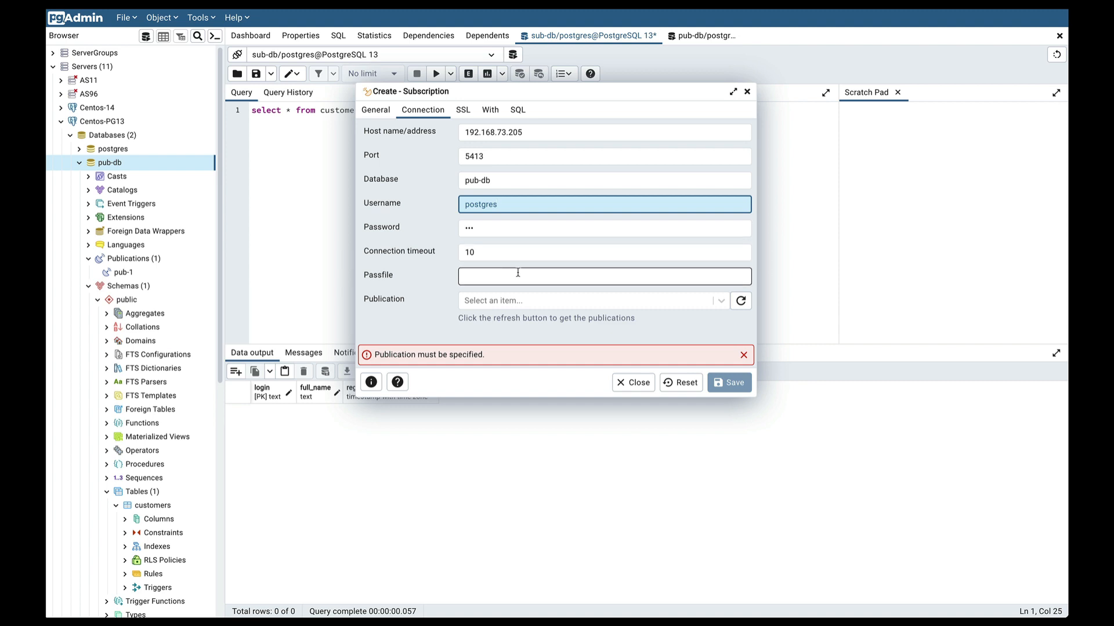
pyautogui.moveTo(740, 300)
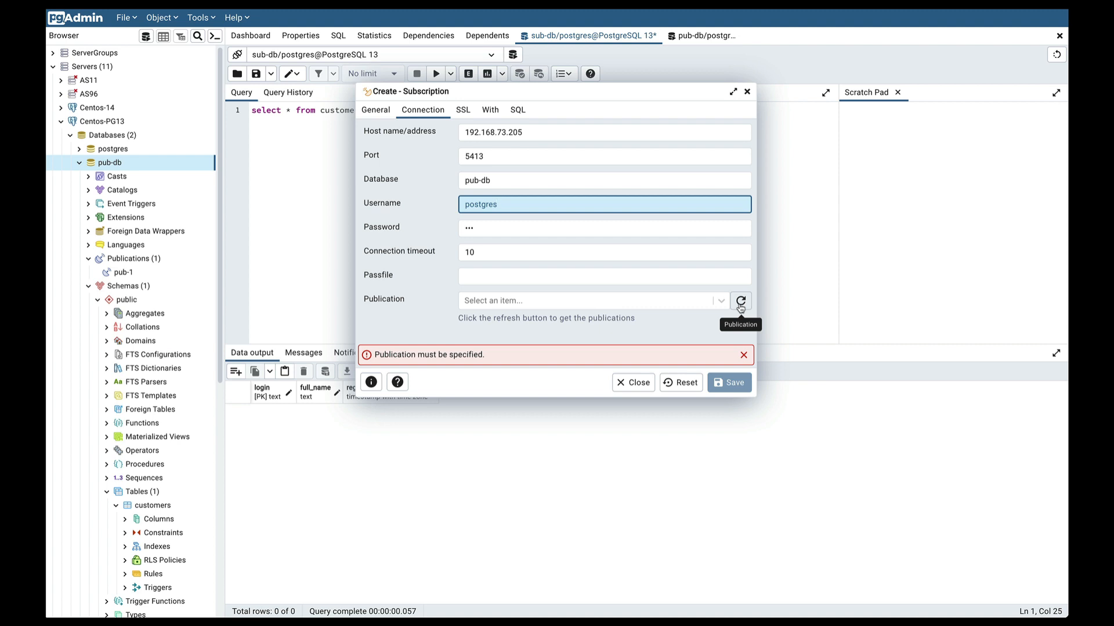
# - Fetch the publisher's publications and choose pub-1 for the subscription
pyautogui.click(740, 300)
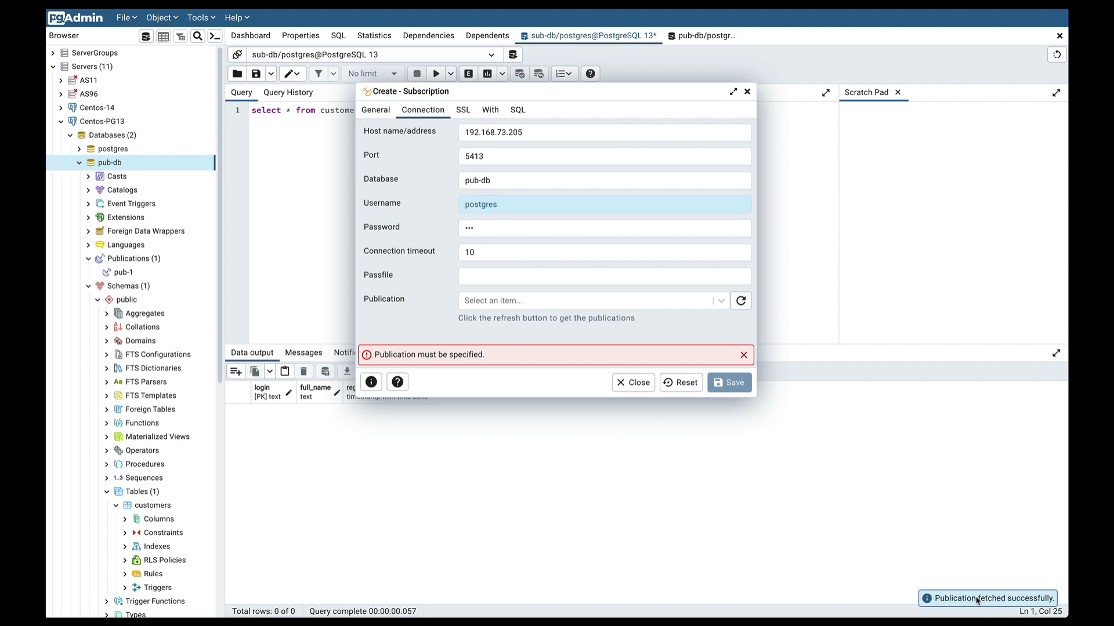
pyautogui.moveTo(848, 434)
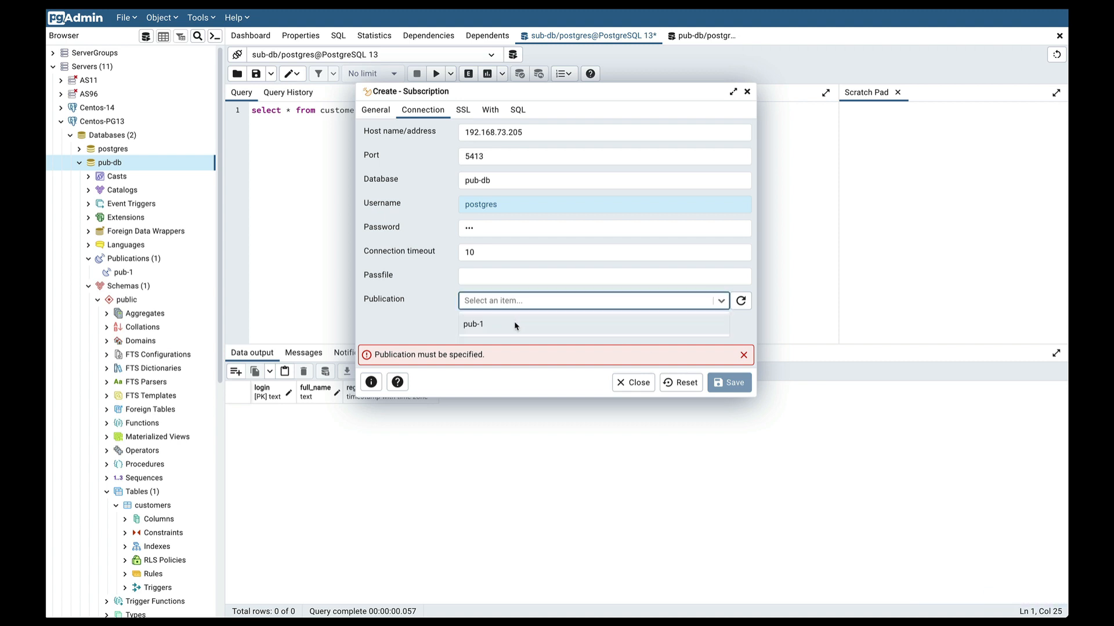
pyautogui.moveTo(492, 327)
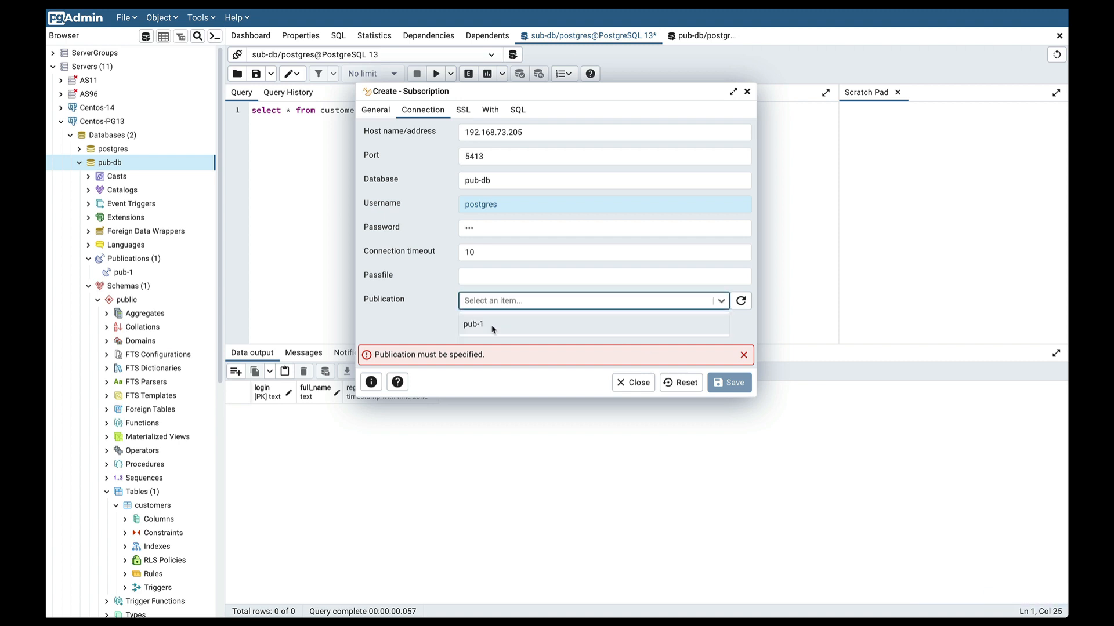
pyautogui.click(472, 324)
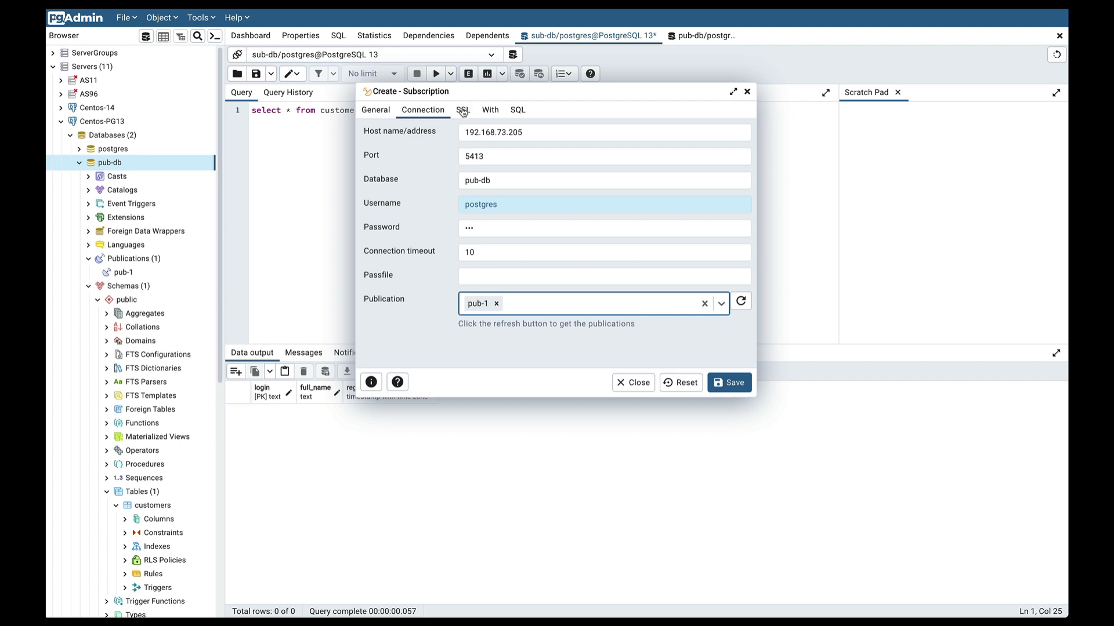
# - Show the subscription's SSL settings, leaving SSL mode at Prefer
pyautogui.click(461, 109)
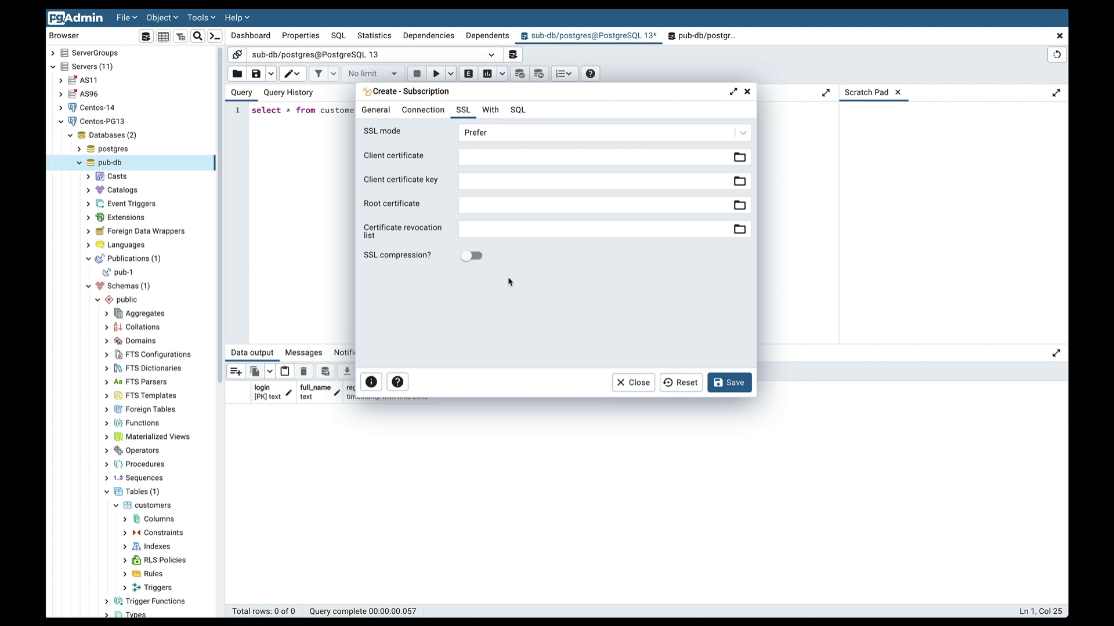
pyautogui.moveTo(499, 303)
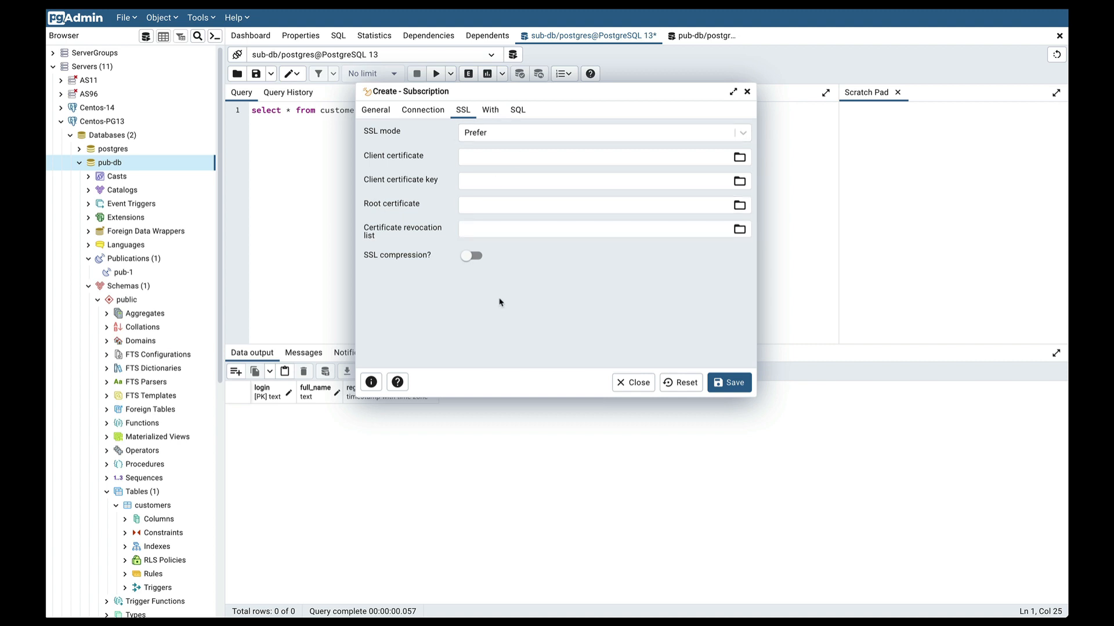
pyautogui.moveTo(529, 270)
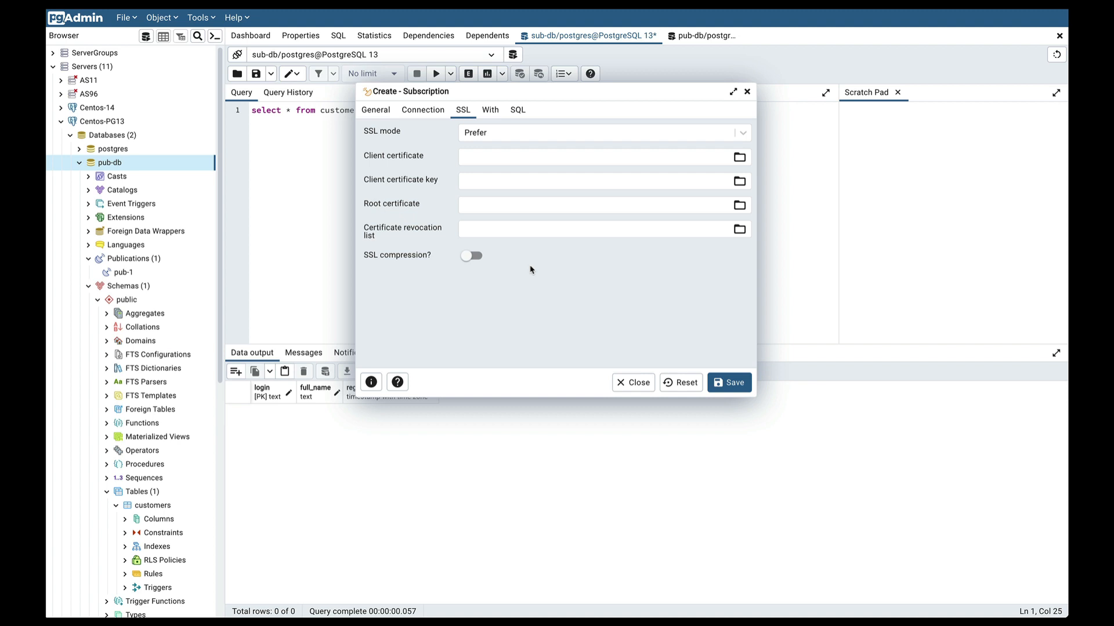
pyautogui.moveTo(488, 111)
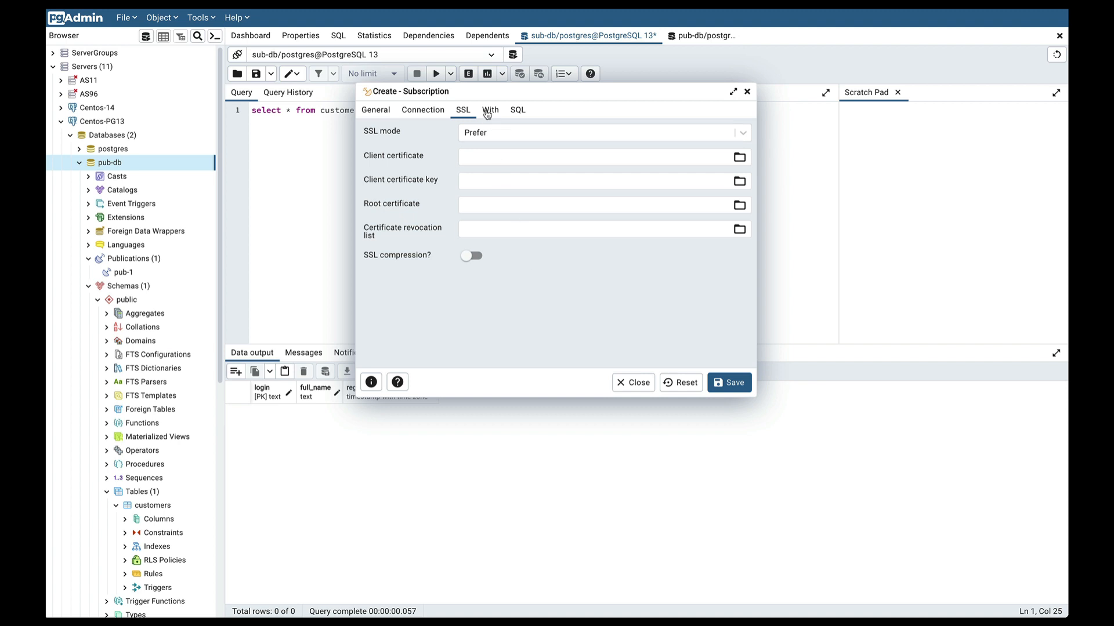
# - In the With options, keep create slot, enabled and connect on, and name the slot 'useslot'
pyautogui.click(490, 110)
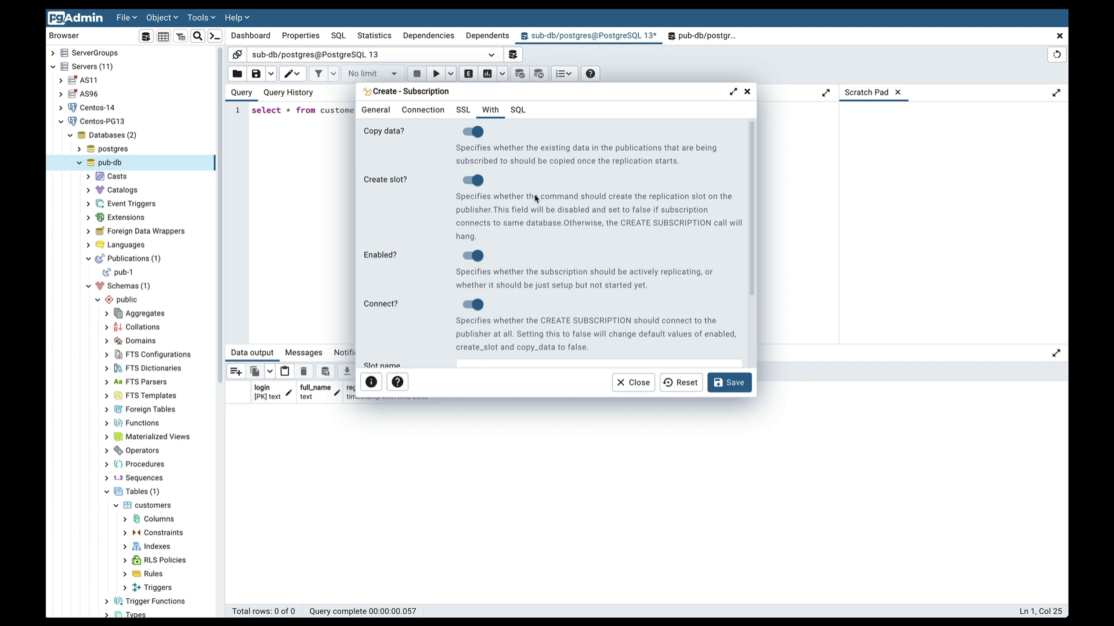
pyautogui.scroll(-3)
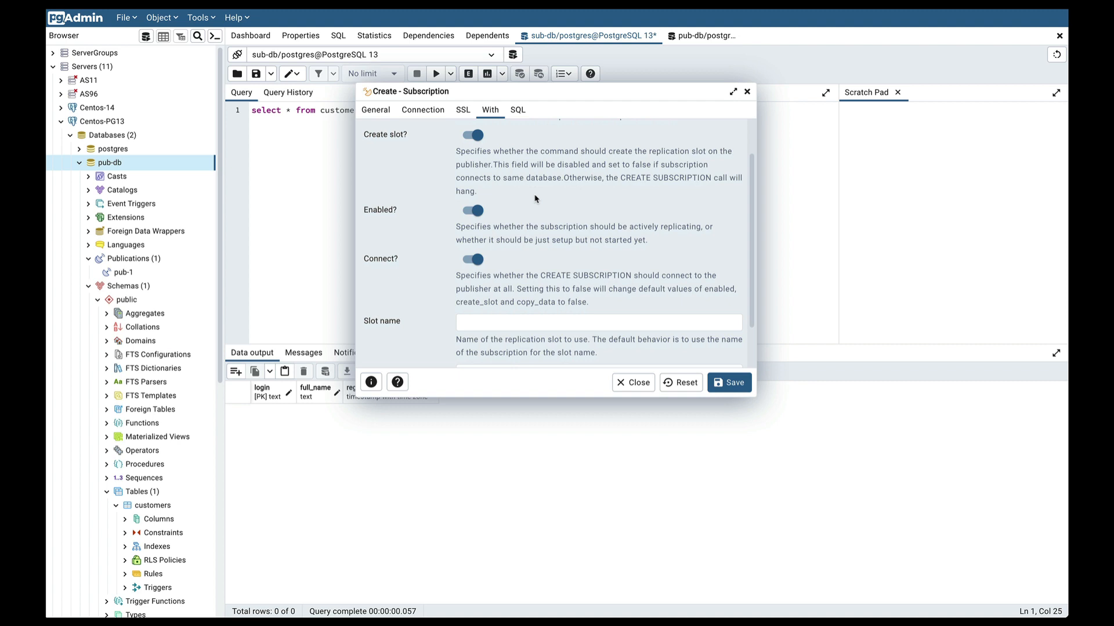
pyautogui.scroll(-3)
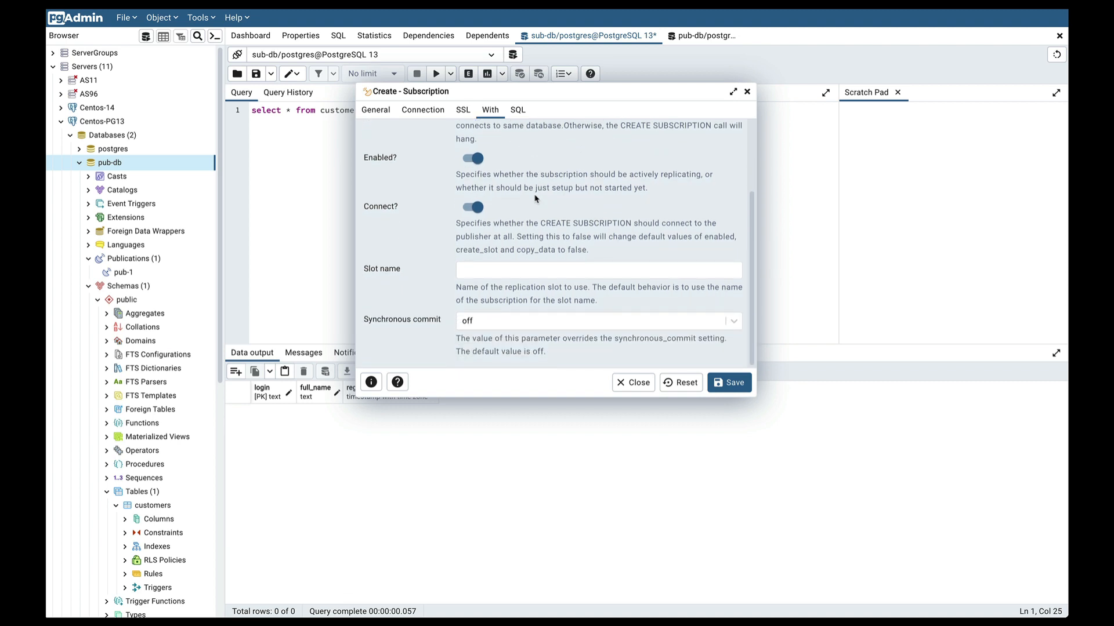
pyautogui.scroll(3)
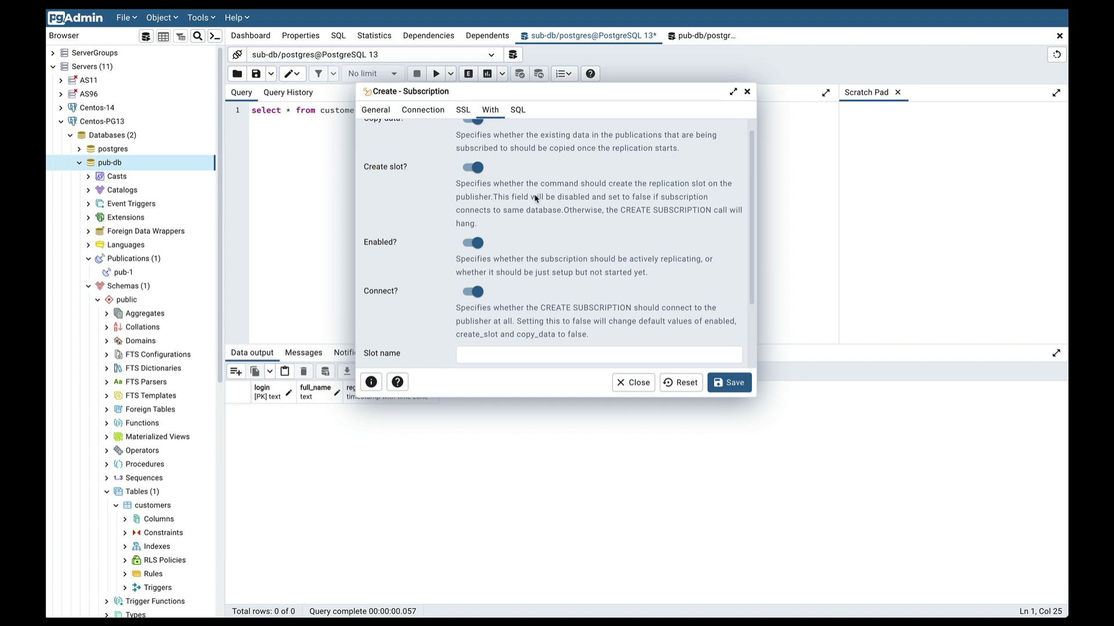
pyautogui.scroll(-3)
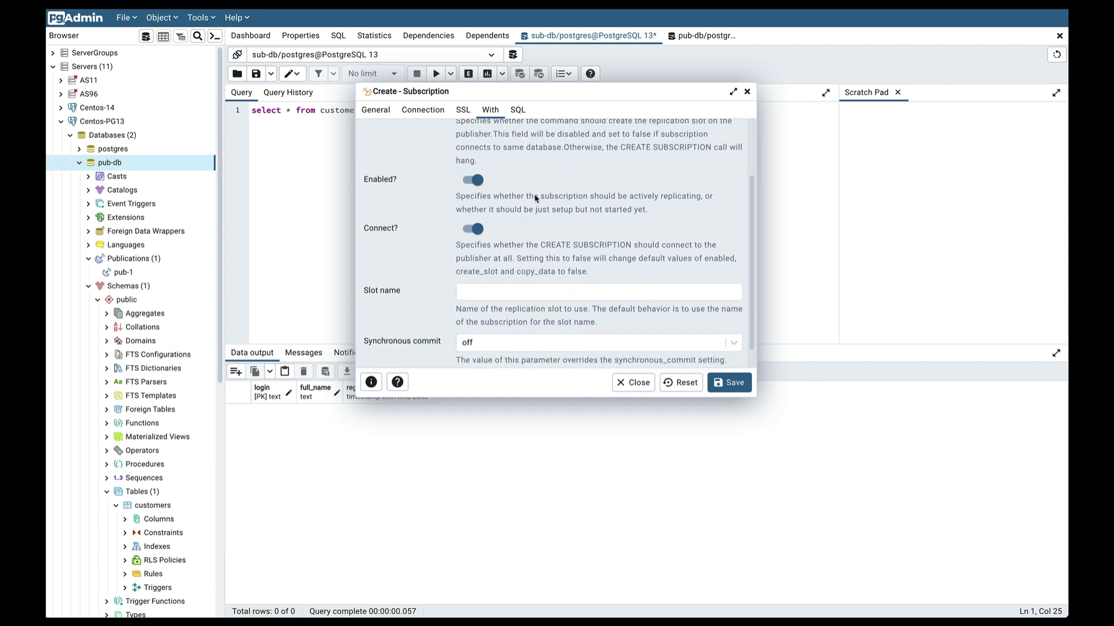
pyautogui.scroll(3)
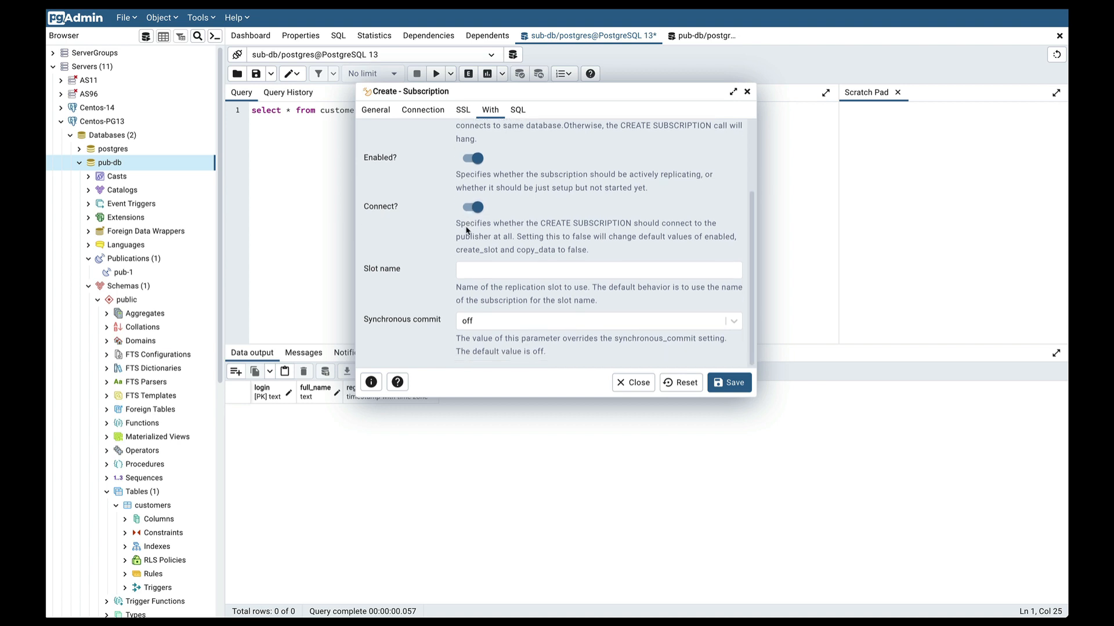
pyautogui.moveTo(525, 213)
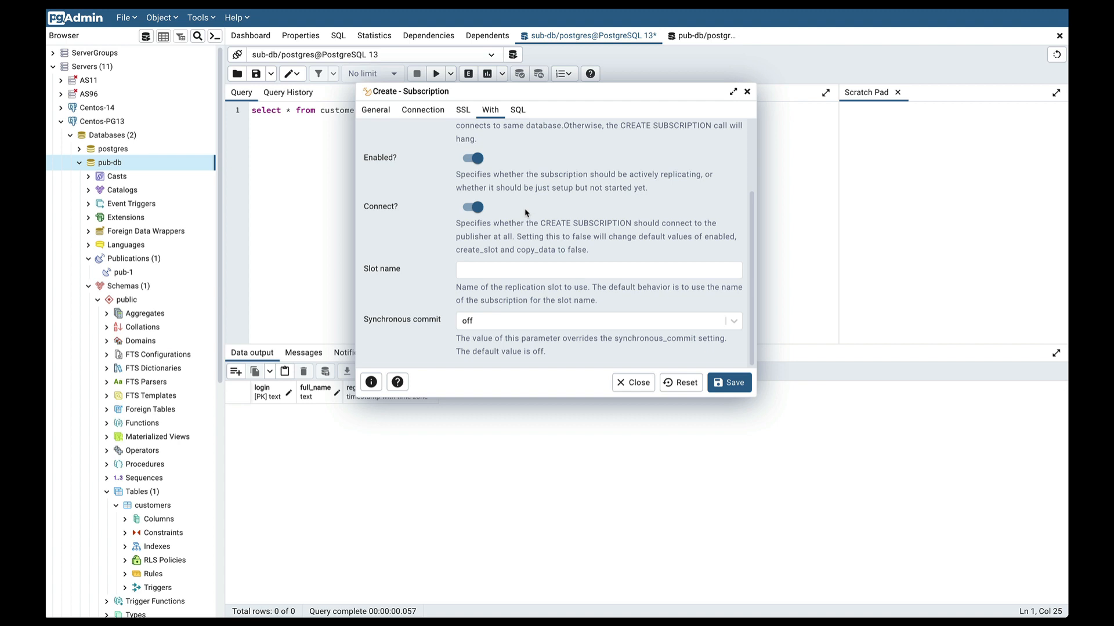
pyautogui.click(598, 270)
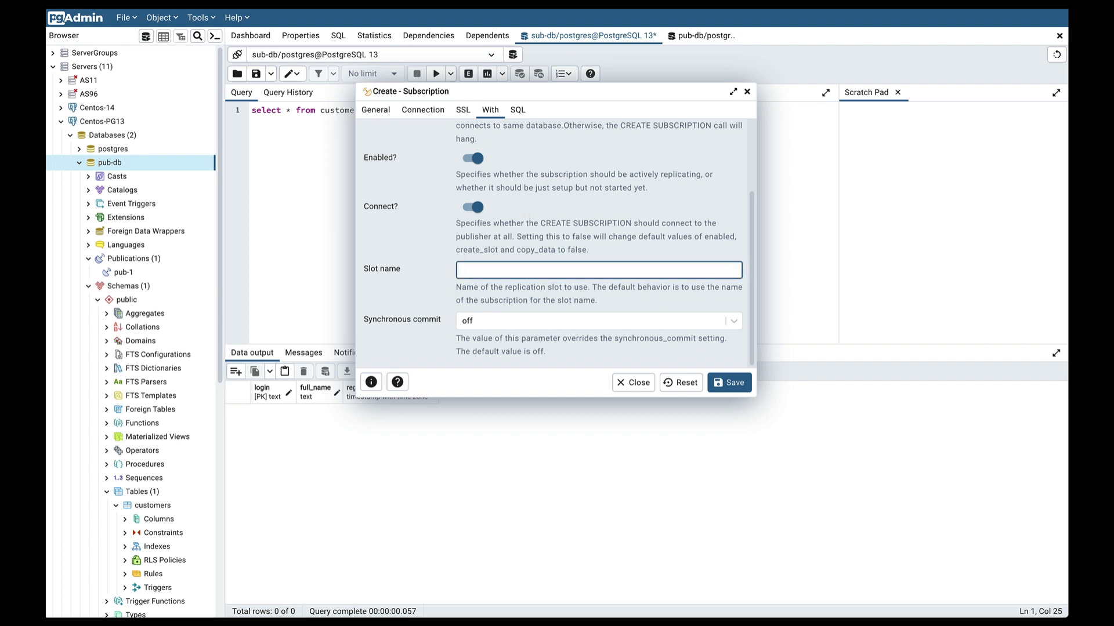
pyautogui.write('useslot')
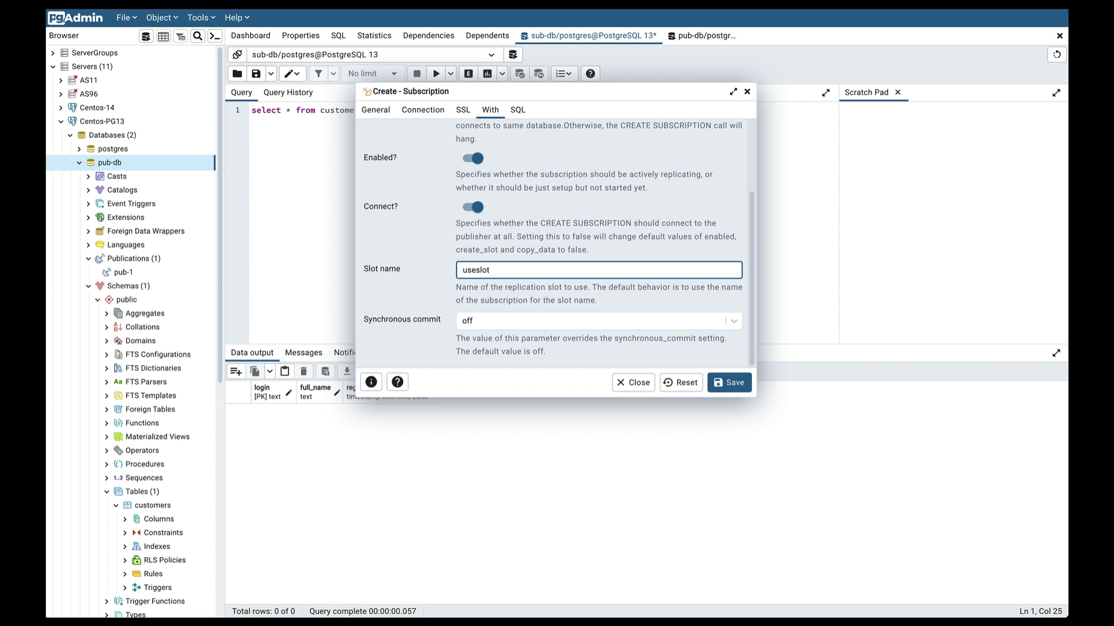
pyautogui.moveTo(547, 358)
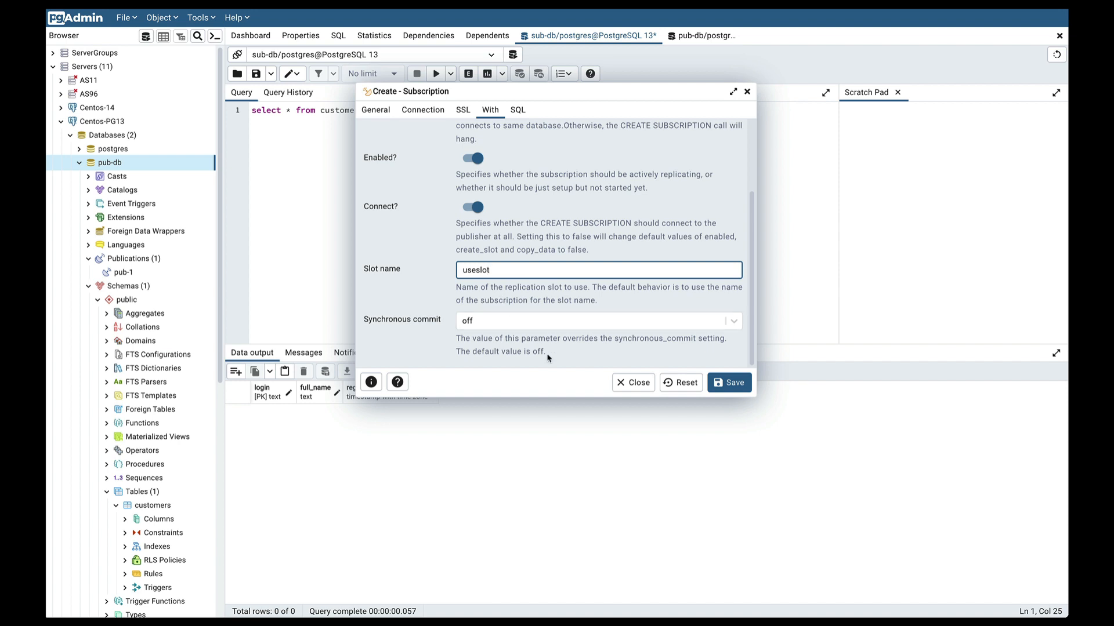
pyautogui.moveTo(598, 221)
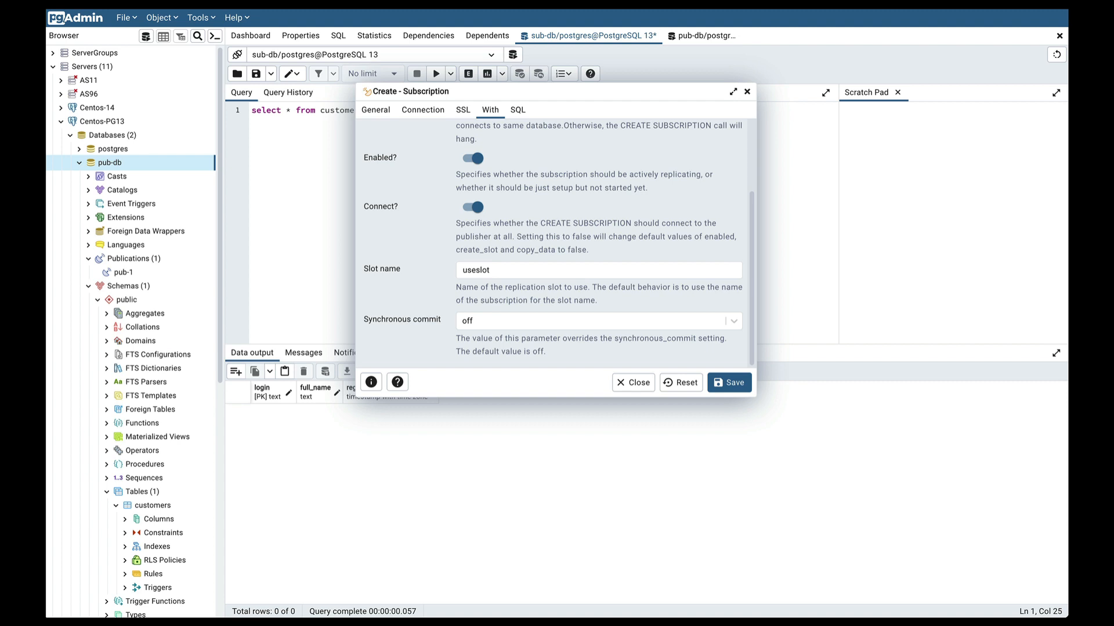
pyautogui.moveTo(511, 117)
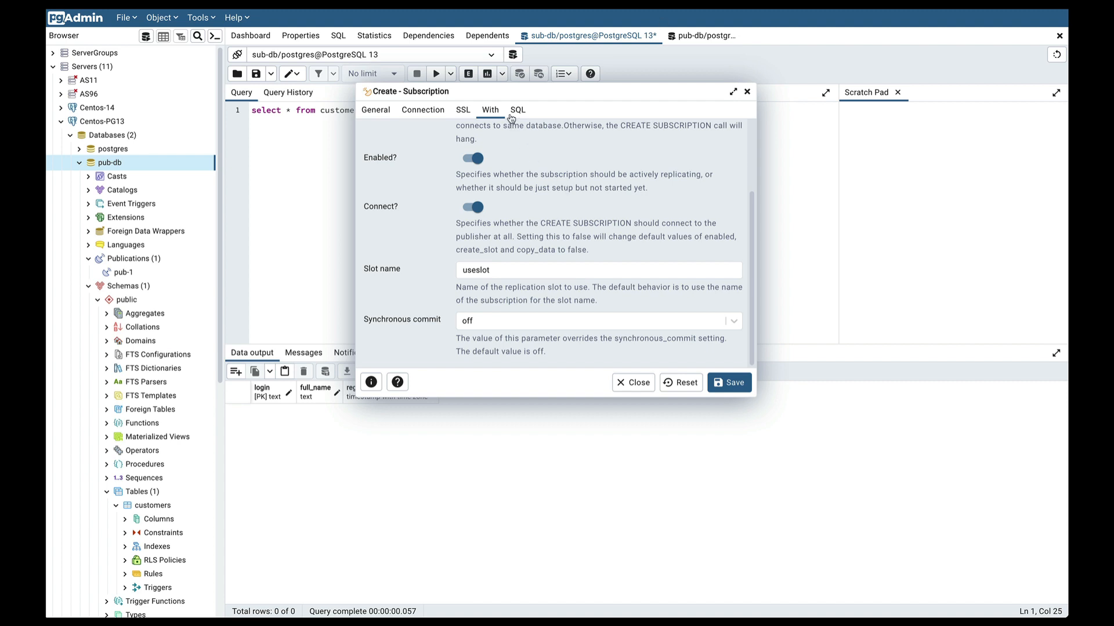
# - Preview the CREATE SUBSCRIPTION sub-1 statement for publication pub-1 in the SQL tab
pyautogui.click(518, 110)
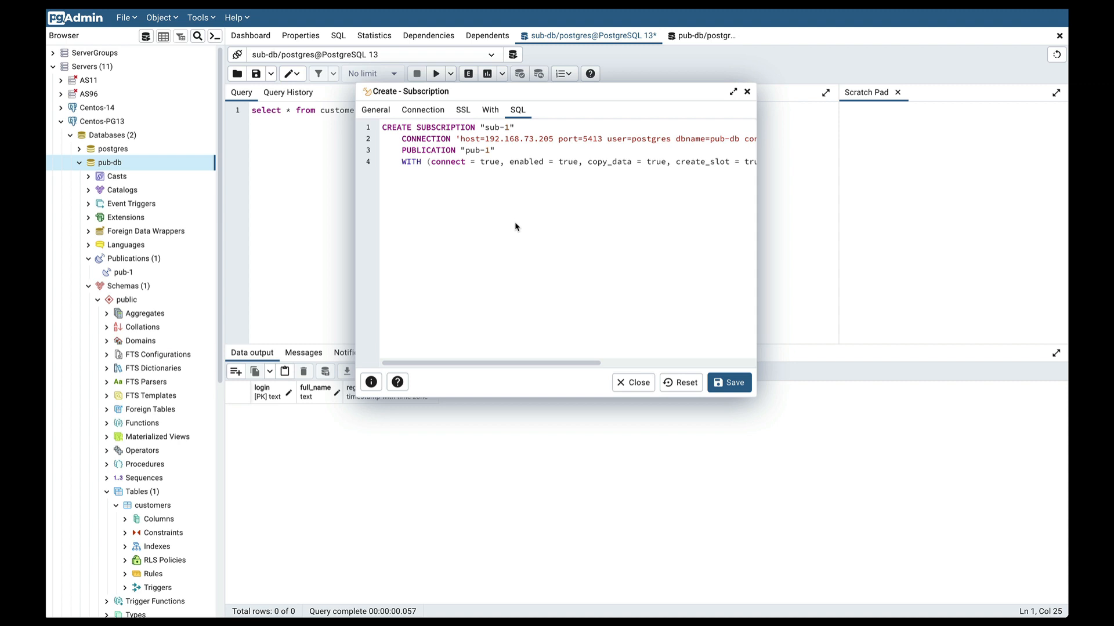
pyautogui.moveTo(491, 124)
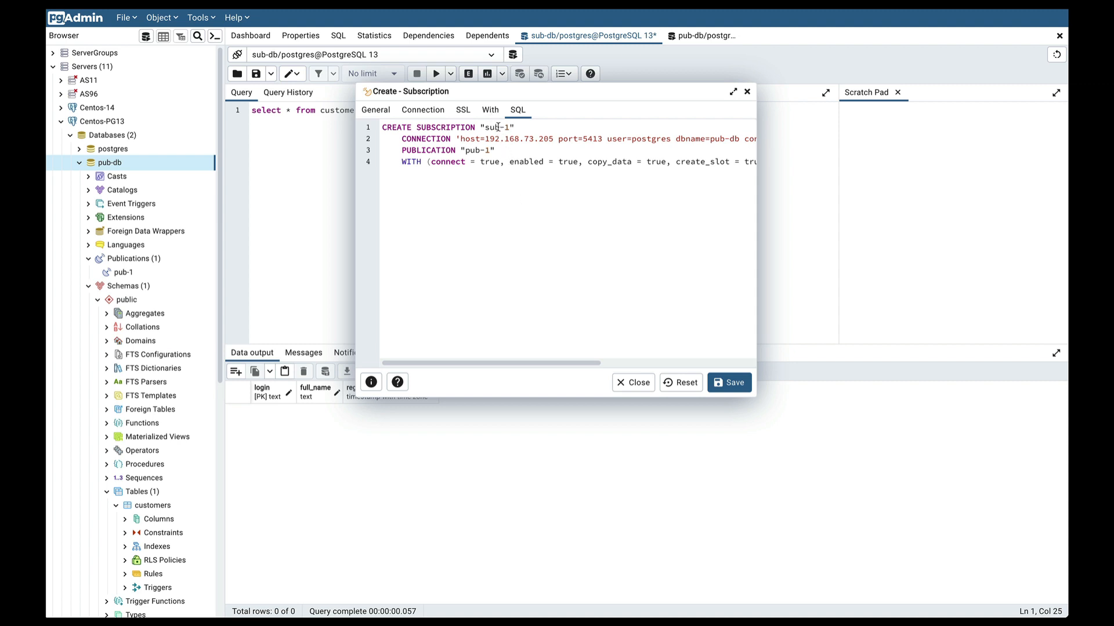
pyautogui.moveTo(429, 150)
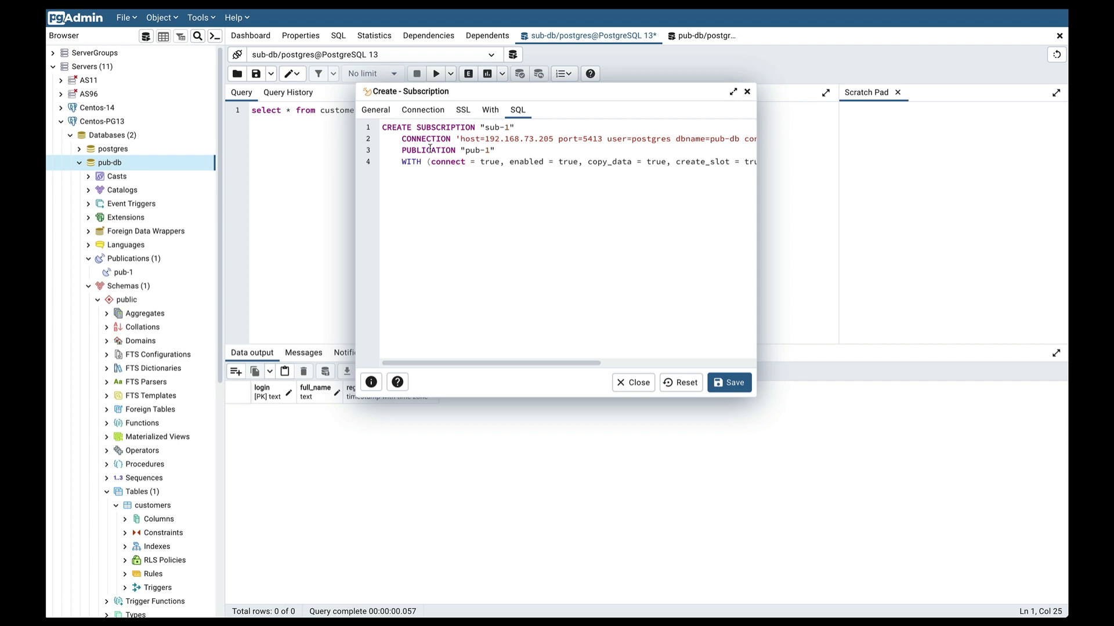
pyautogui.moveTo(470, 231)
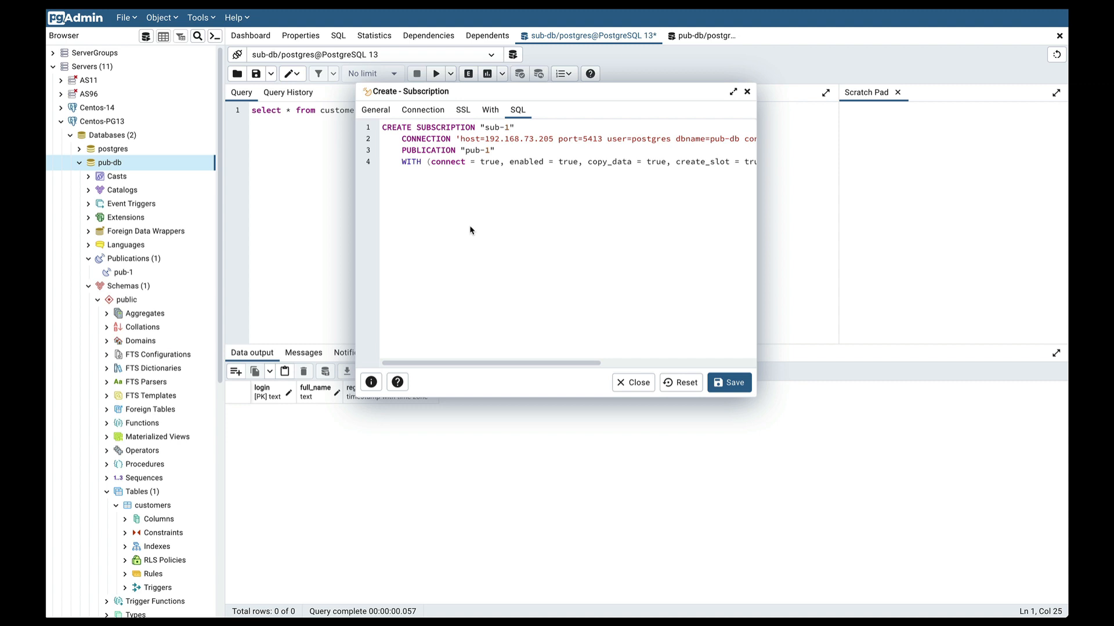
pyautogui.moveTo(484, 162)
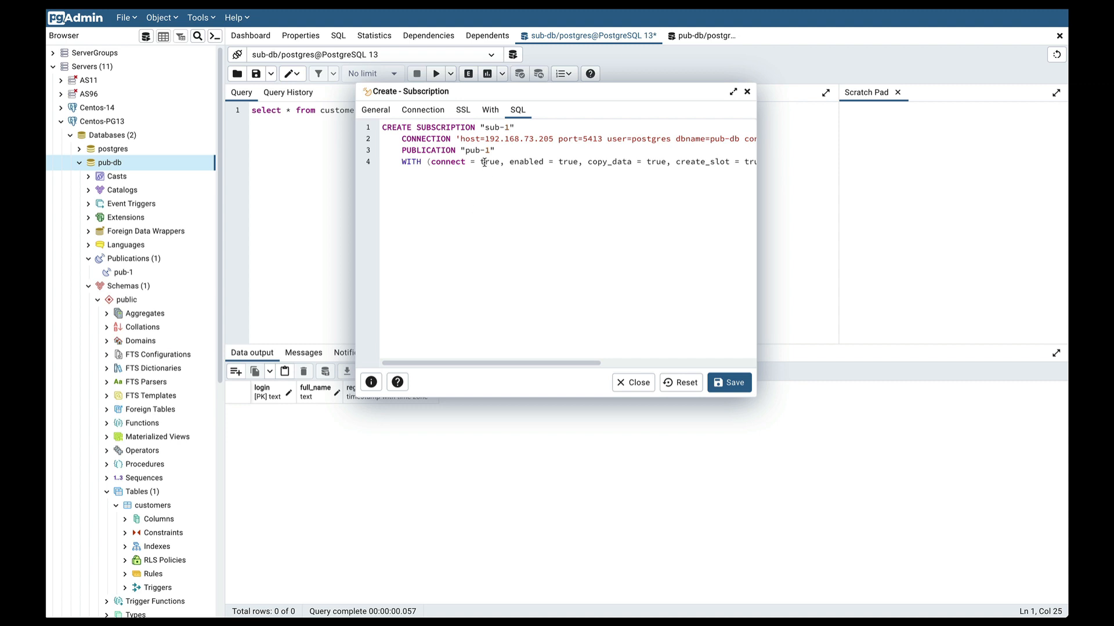
pyautogui.moveTo(680, 329)
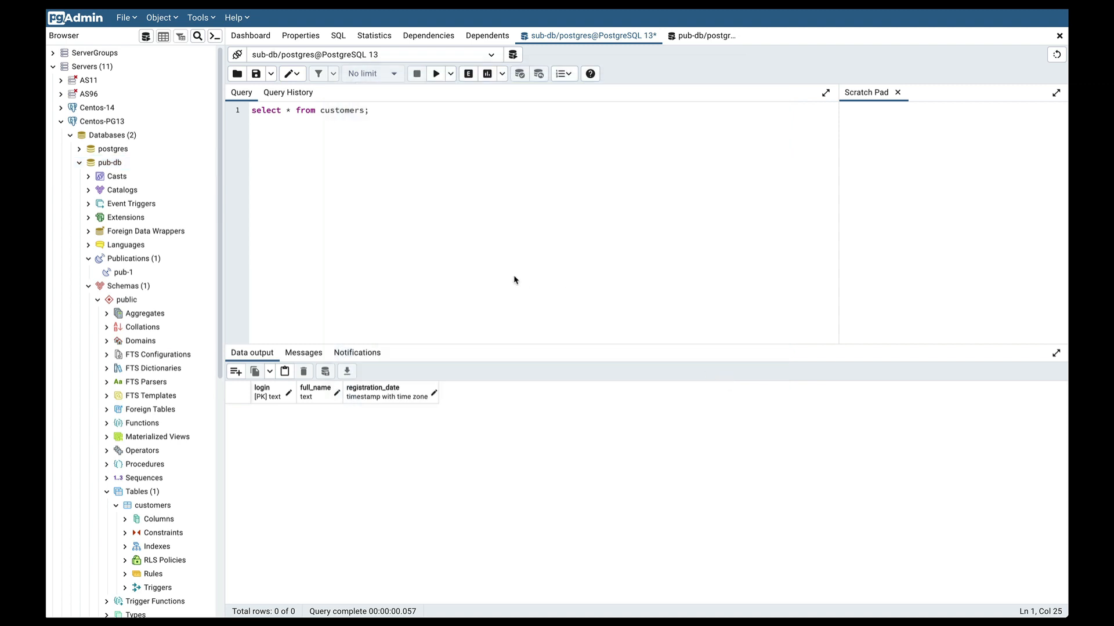
# - Scroll the browser tree to find sub-1 under sub-db's Subscriptions
pyautogui.scroll(-3)
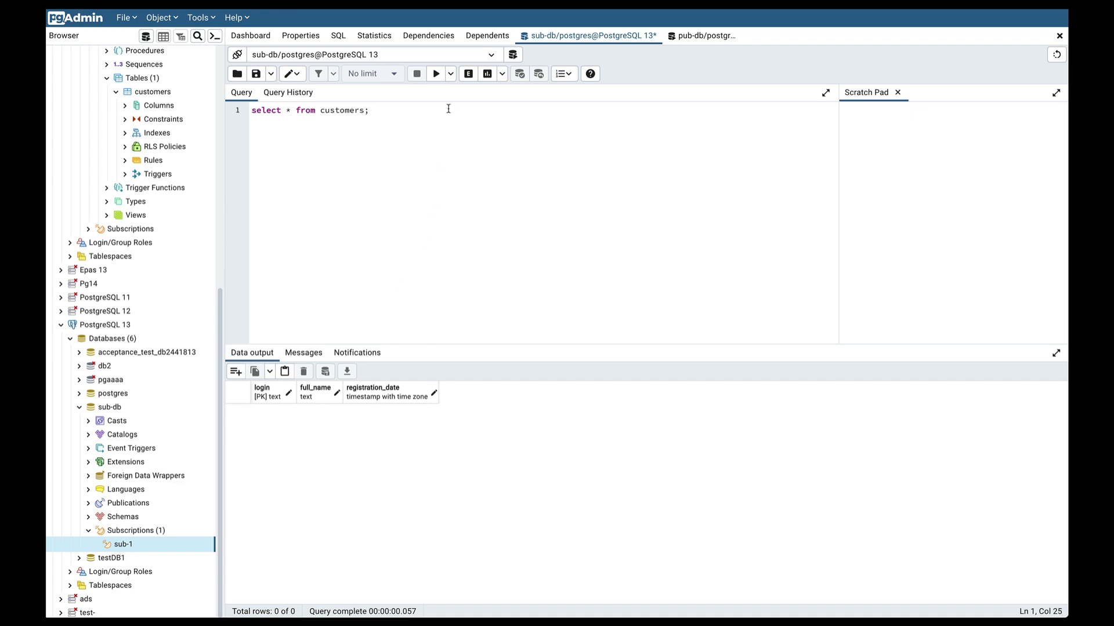
pyautogui.moveTo(440, 97)
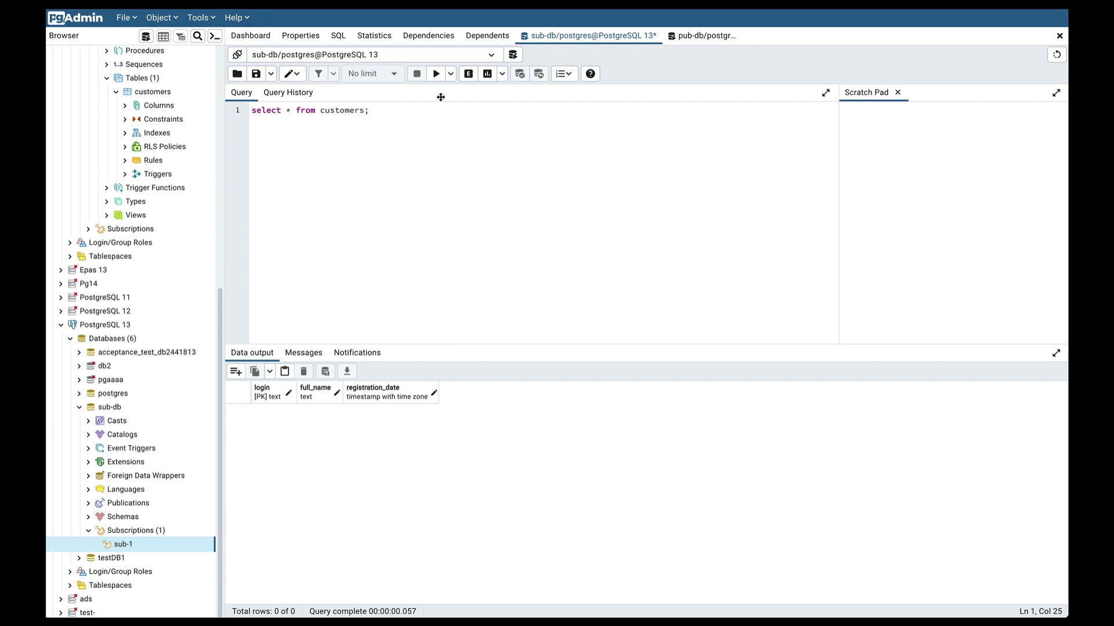
pyautogui.moveTo(436, 73)
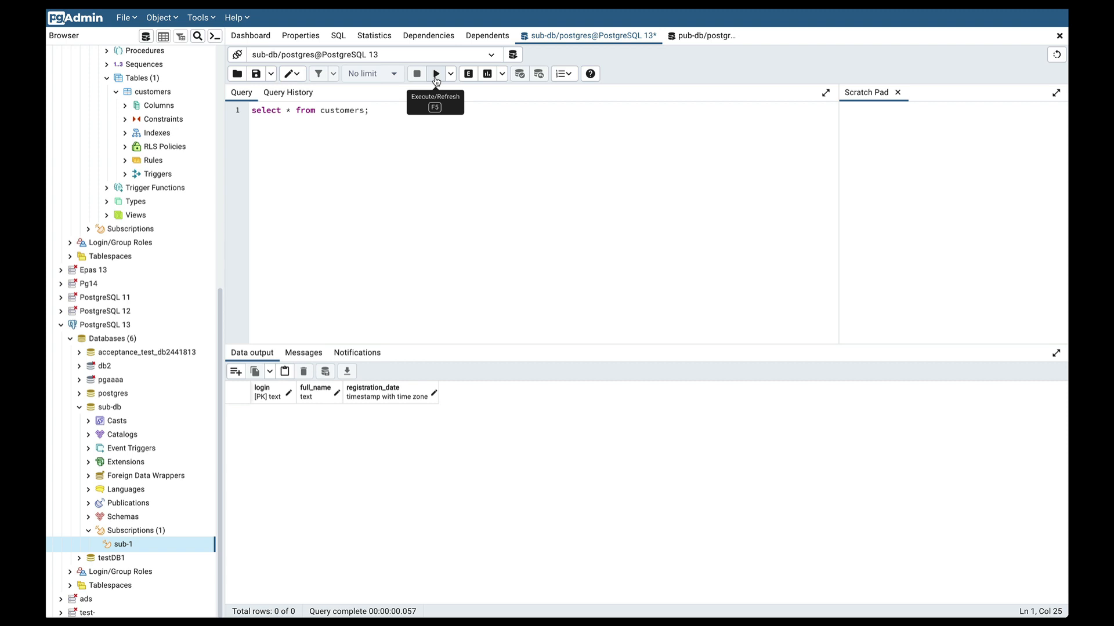
# - Rerun 'select * from customers;' on sub-db to show the replicated John Doe row
pyautogui.click(435, 73)
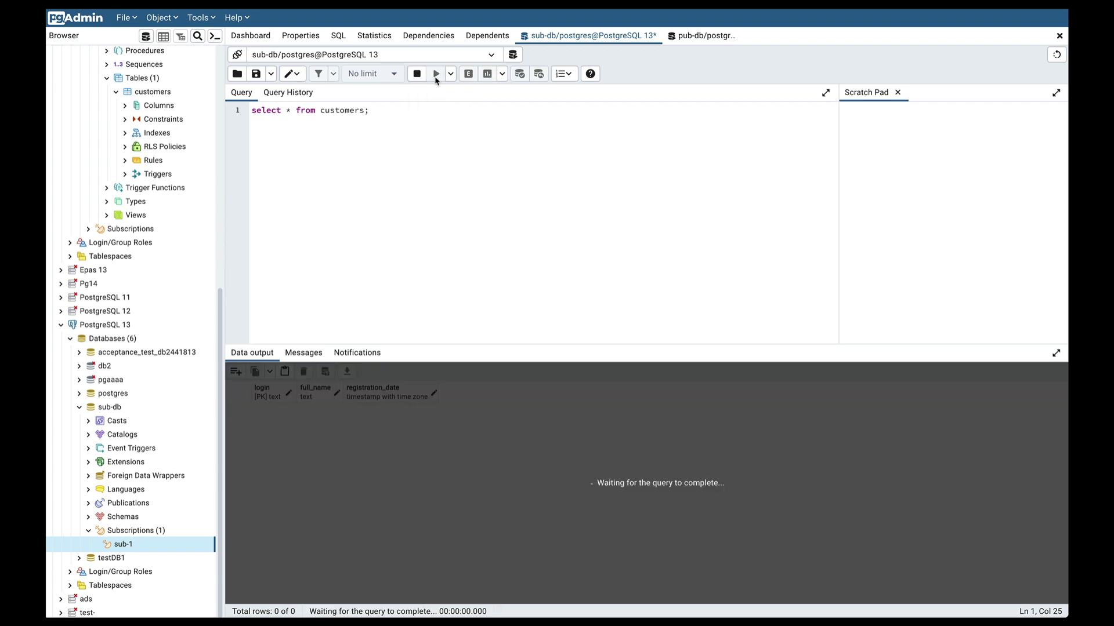
pyautogui.click(437, 73)
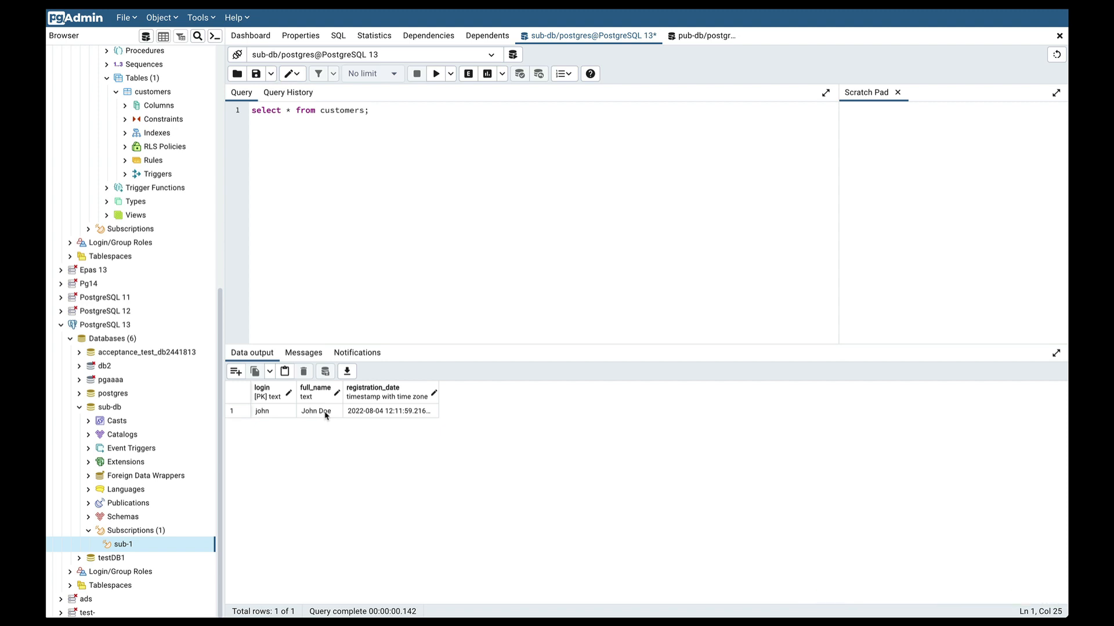
pyautogui.moveTo(377, 414)
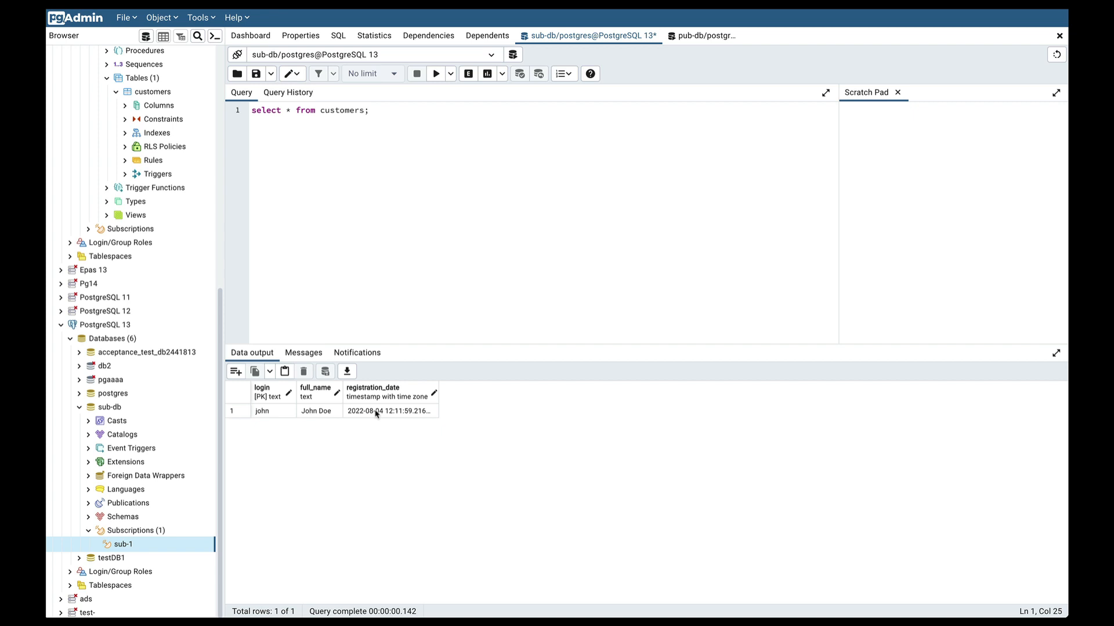
pyautogui.moveTo(386, 445)
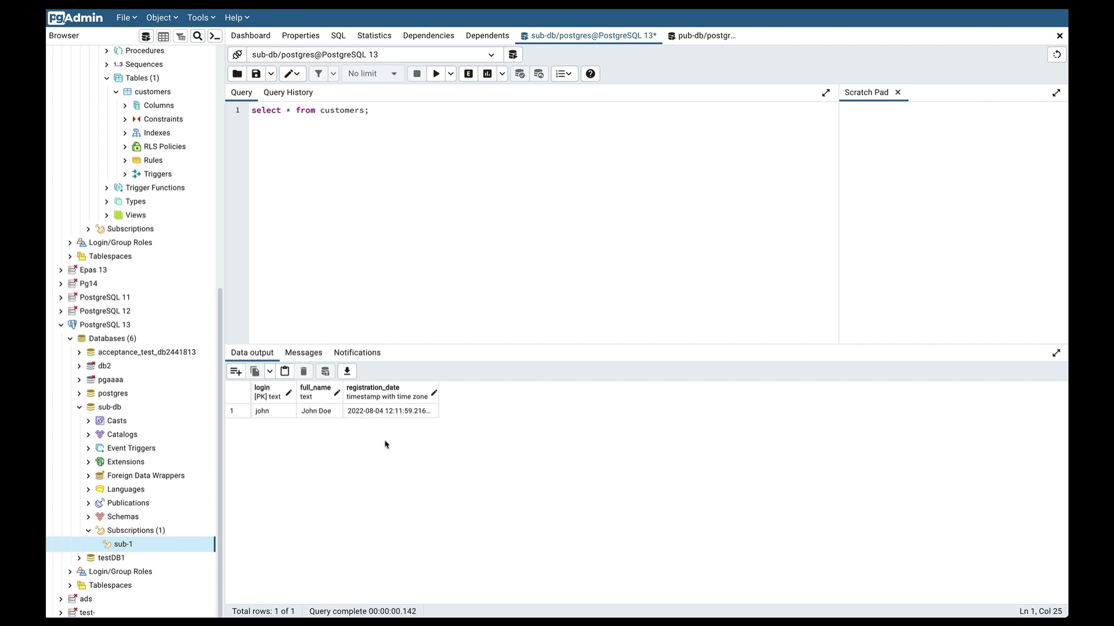
pyautogui.moveTo(385, 445)
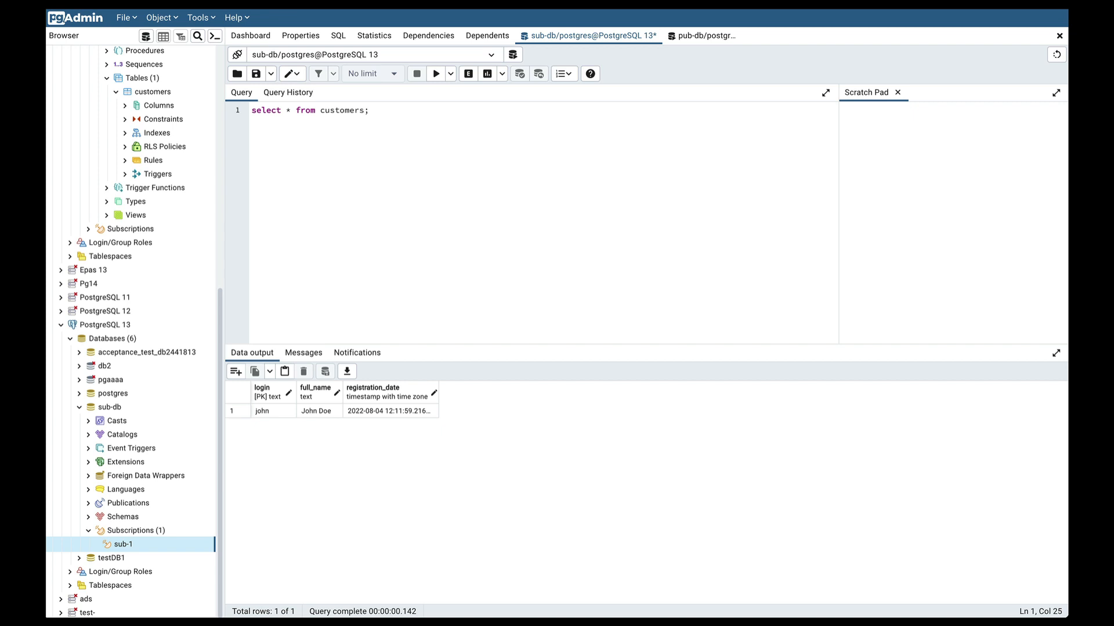
pyautogui.moveTo(385, 445)
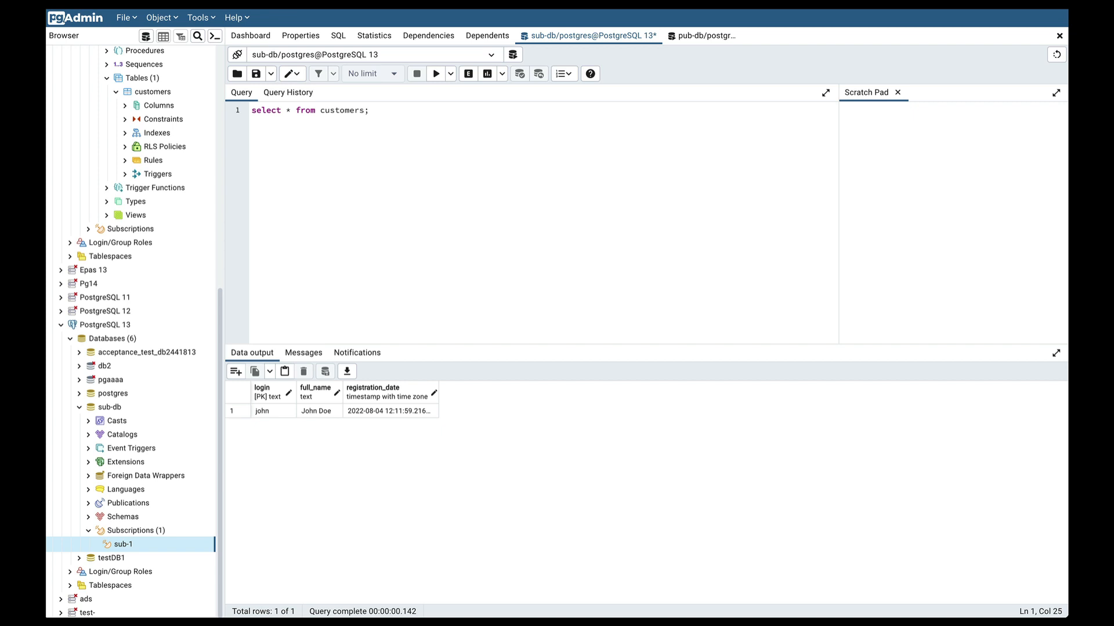
pyautogui.moveTo(386, 445)
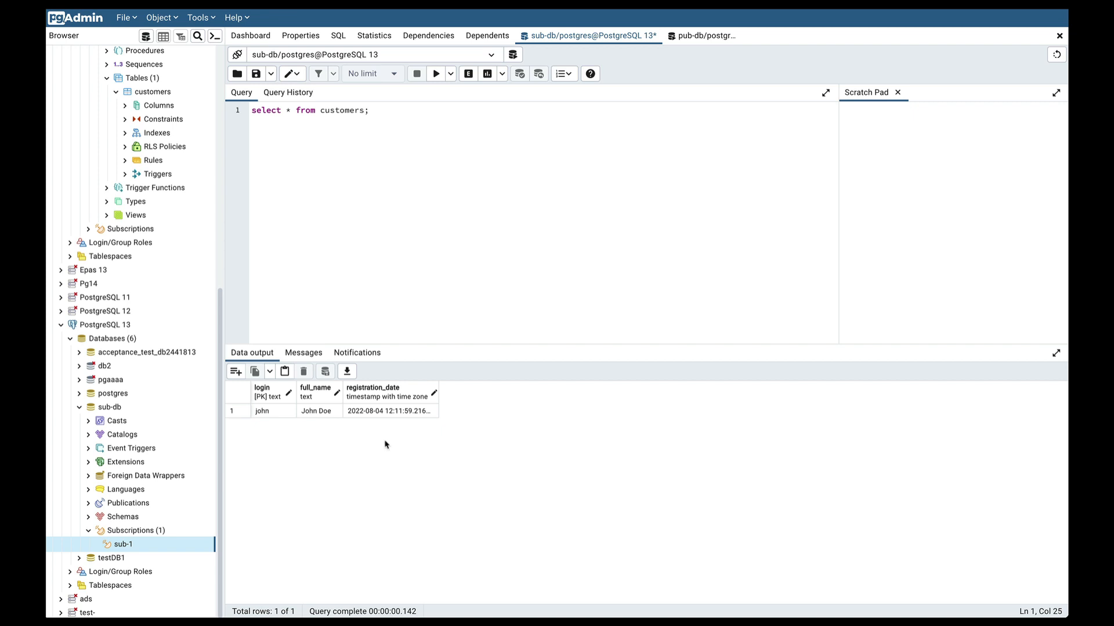
pyautogui.moveTo(386, 445)
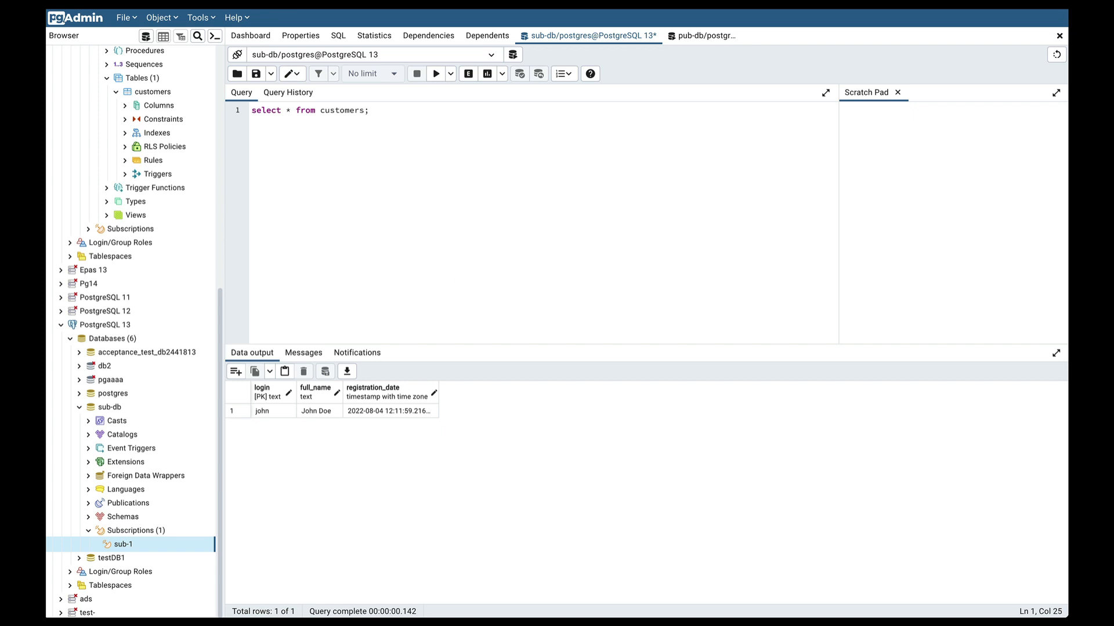
pyautogui.moveTo(385, 446)
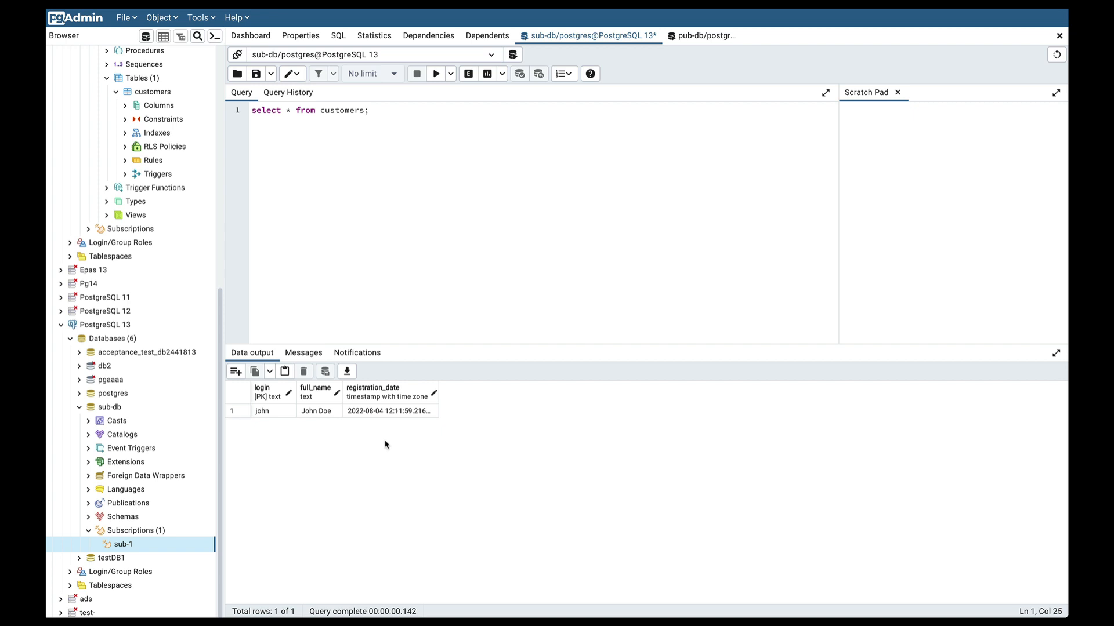
pyautogui.moveTo(385, 445)
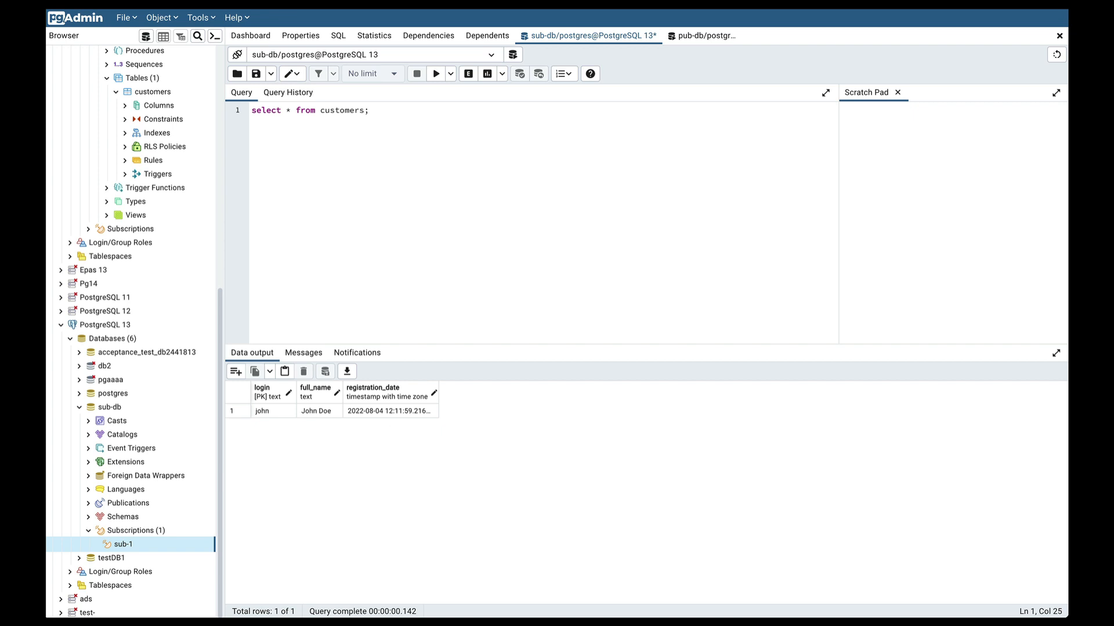
pyautogui.moveTo(385, 446)
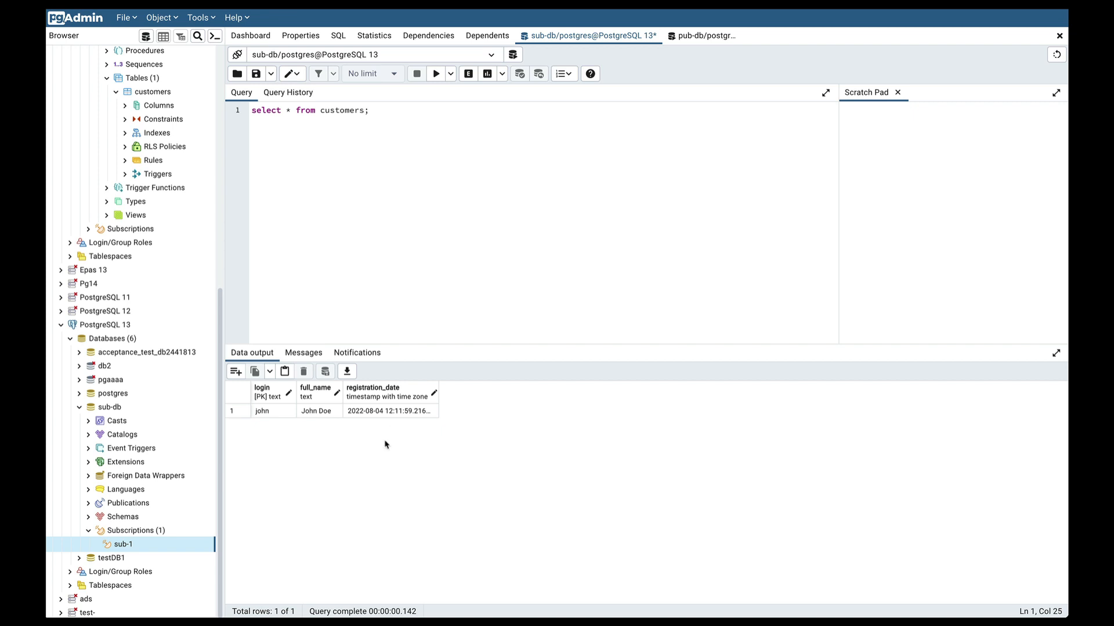